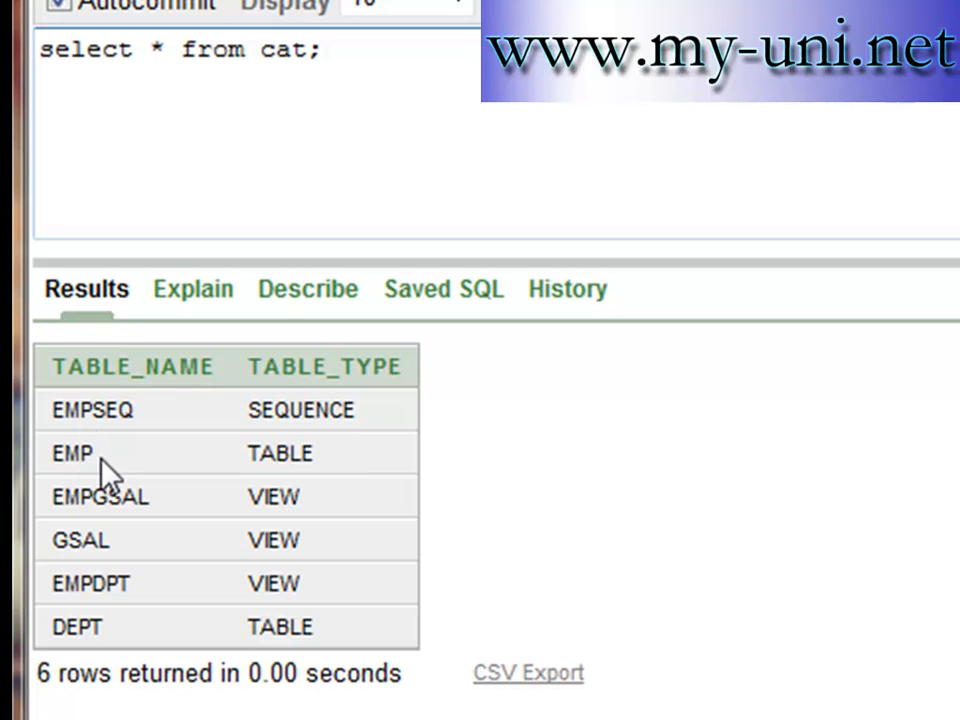
mouse_move(90, 486)
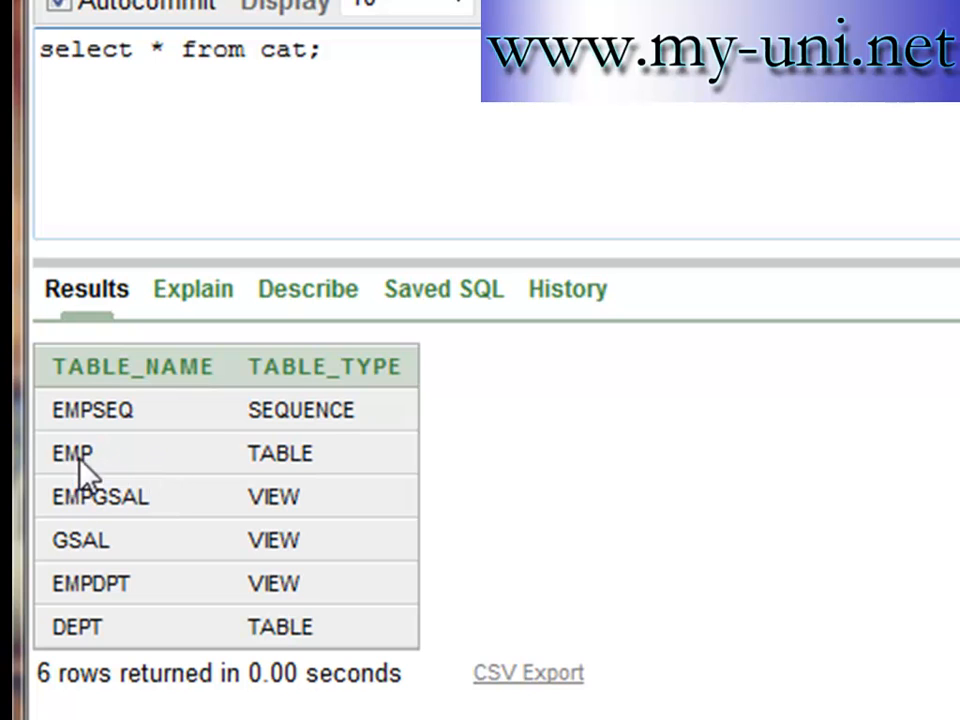
mouse_move(312, 560)
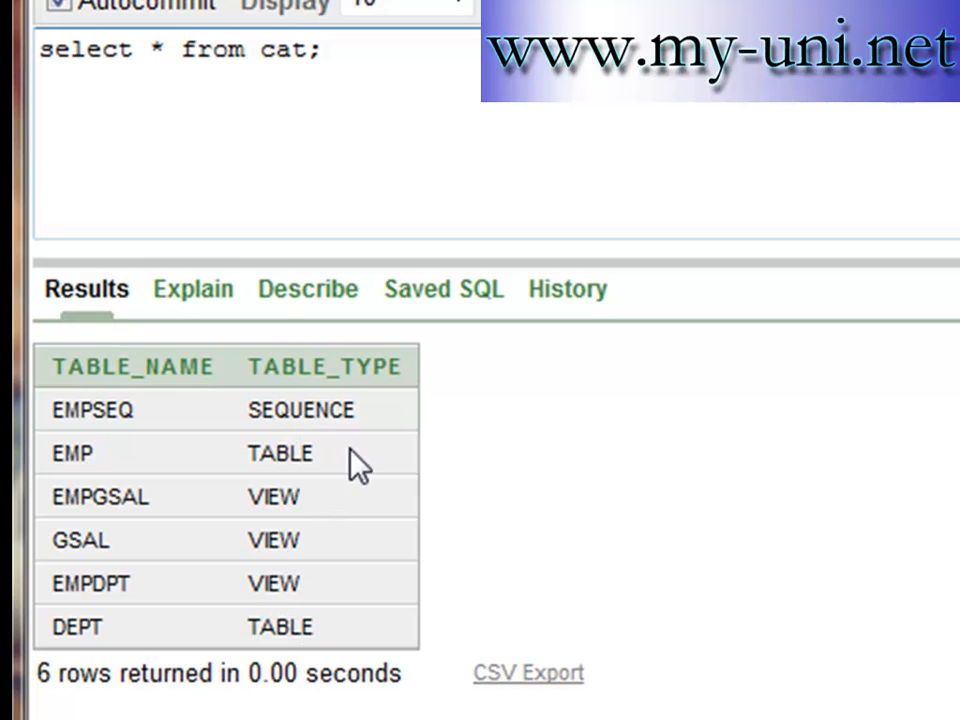
mouse_move(84, 500)
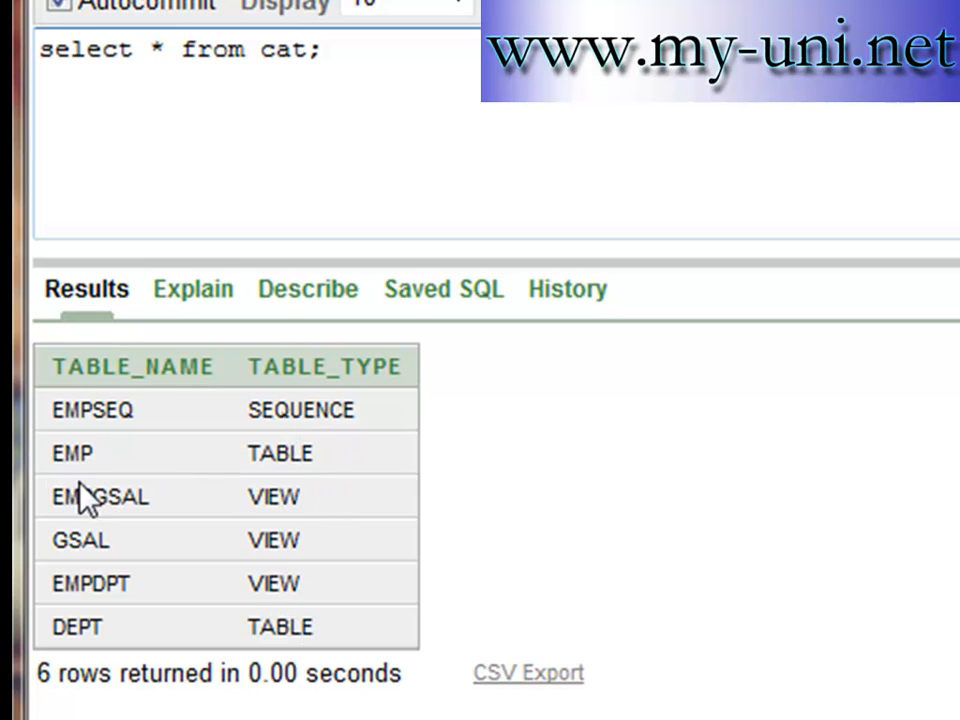
mouse_move(96, 576)
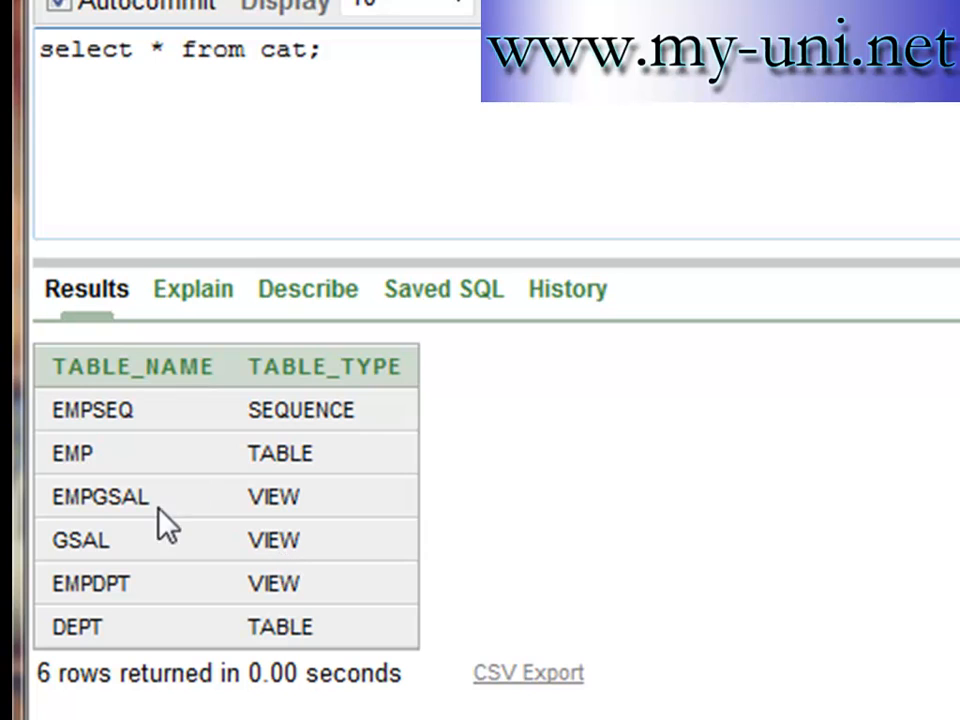
mouse_move(68, 486)
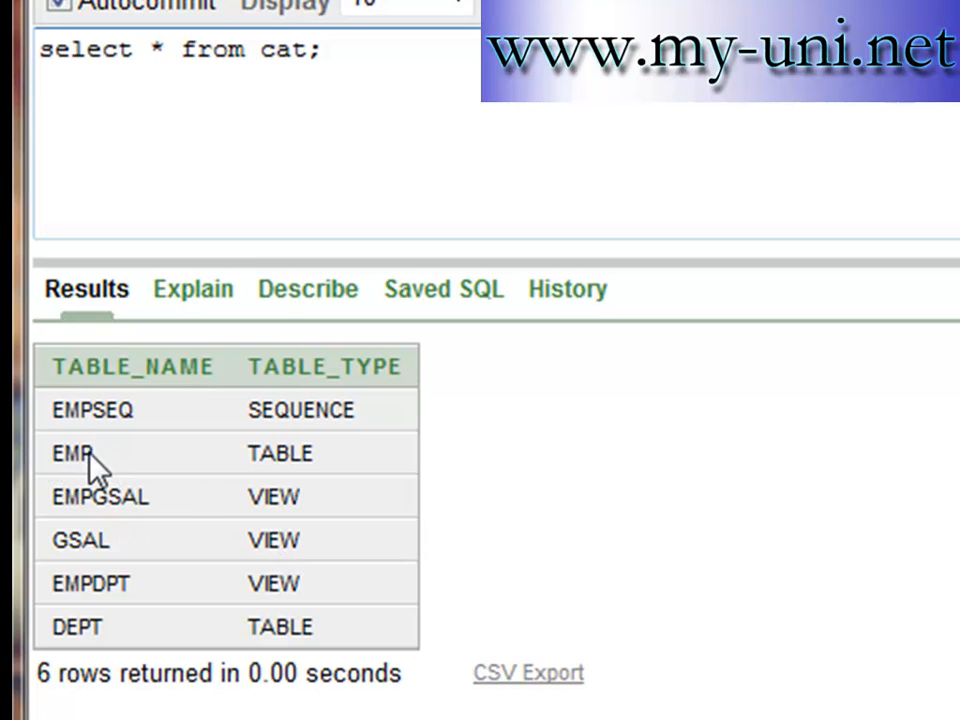
mouse_move(300, 548)
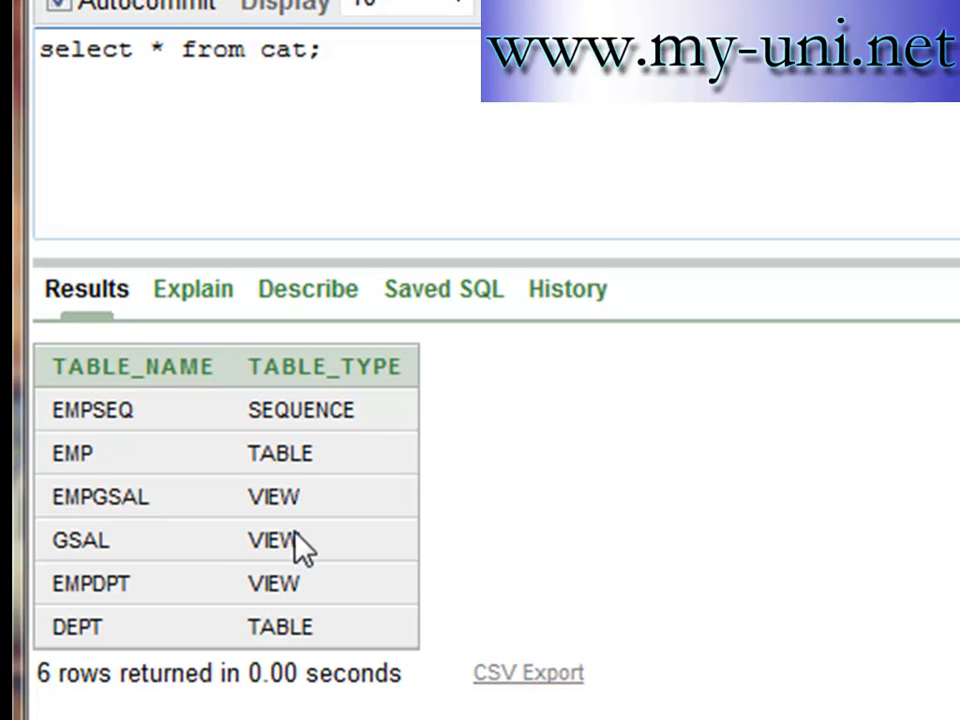
mouse_move(296, 556)
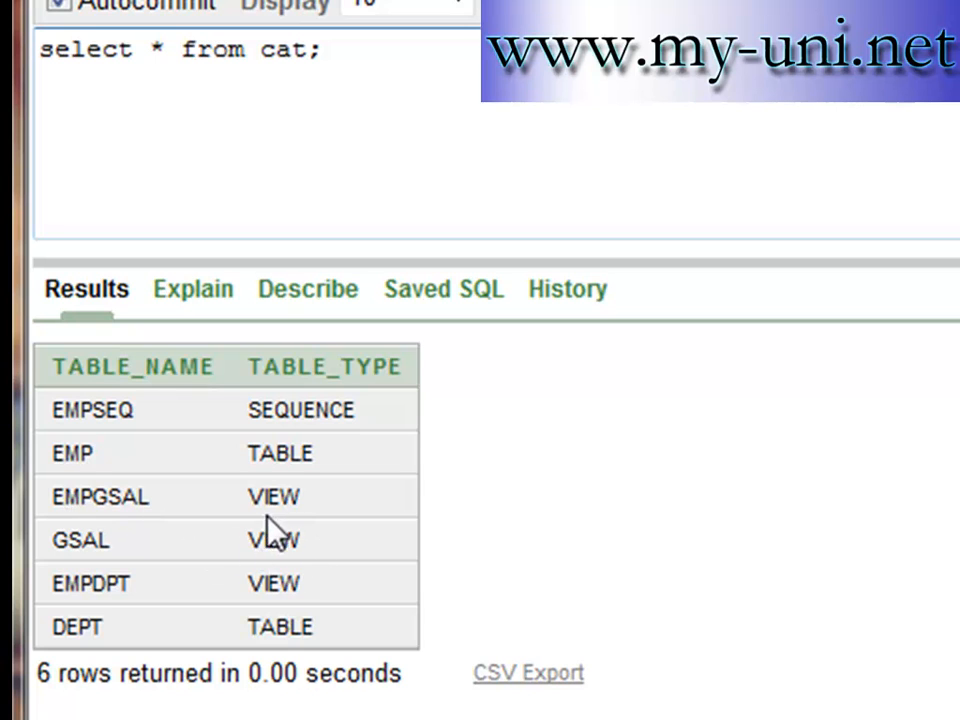
mouse_move(256, 556)
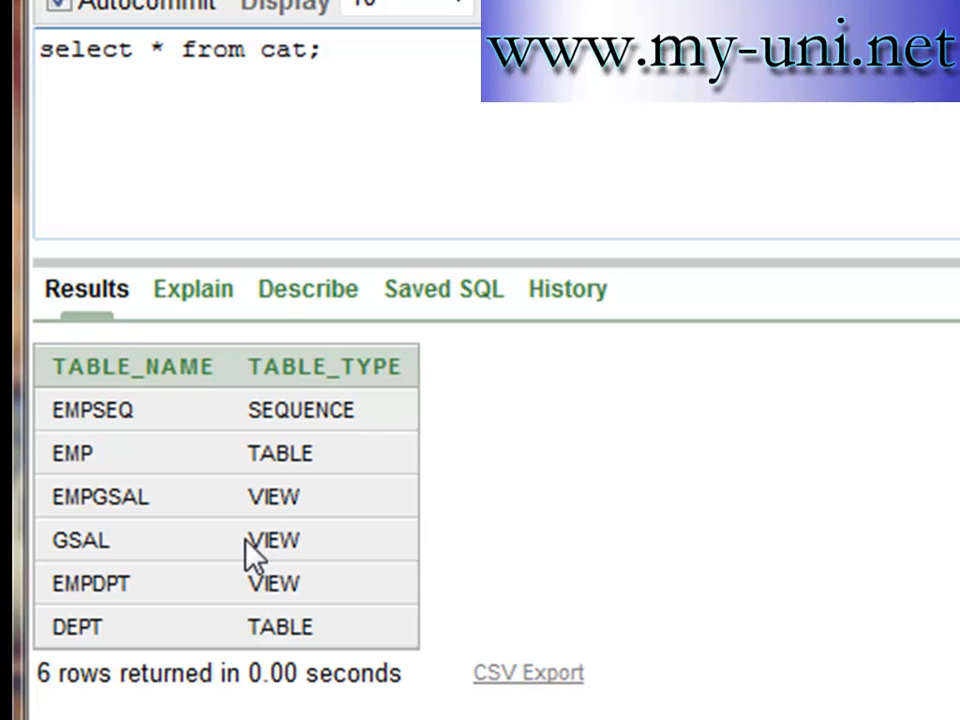
mouse_move(276, 468)
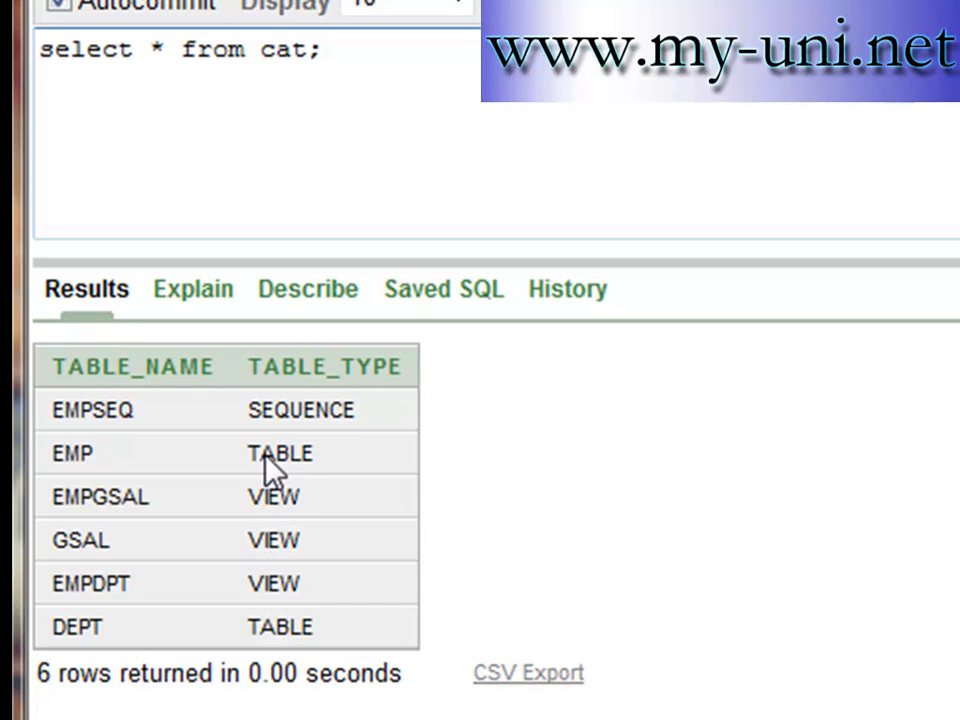
mouse_move(180, 476)
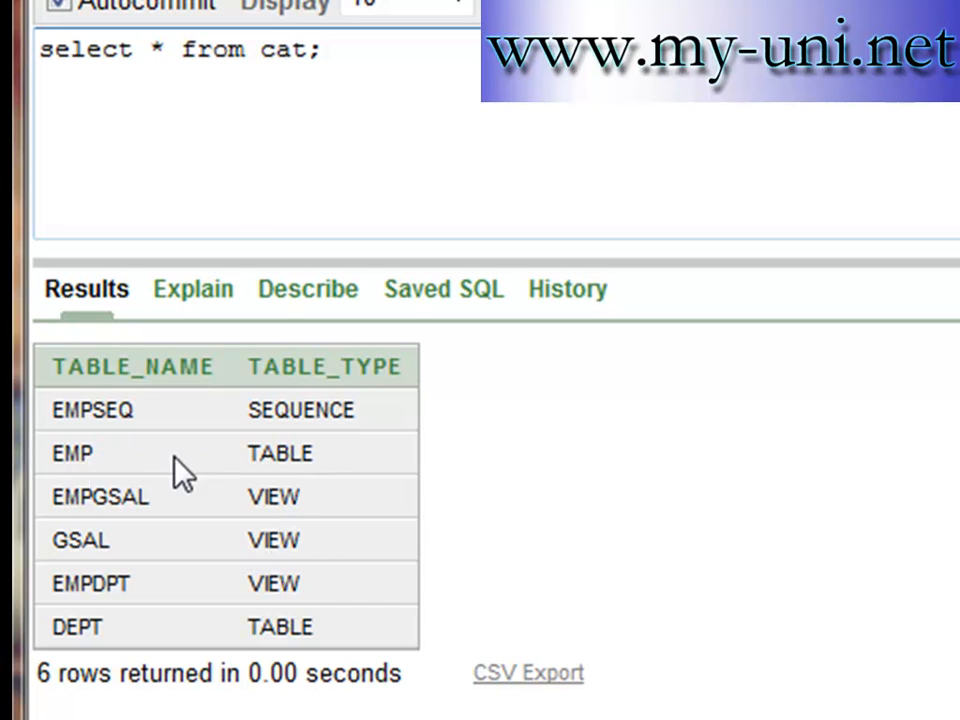
mouse_move(284, 516)
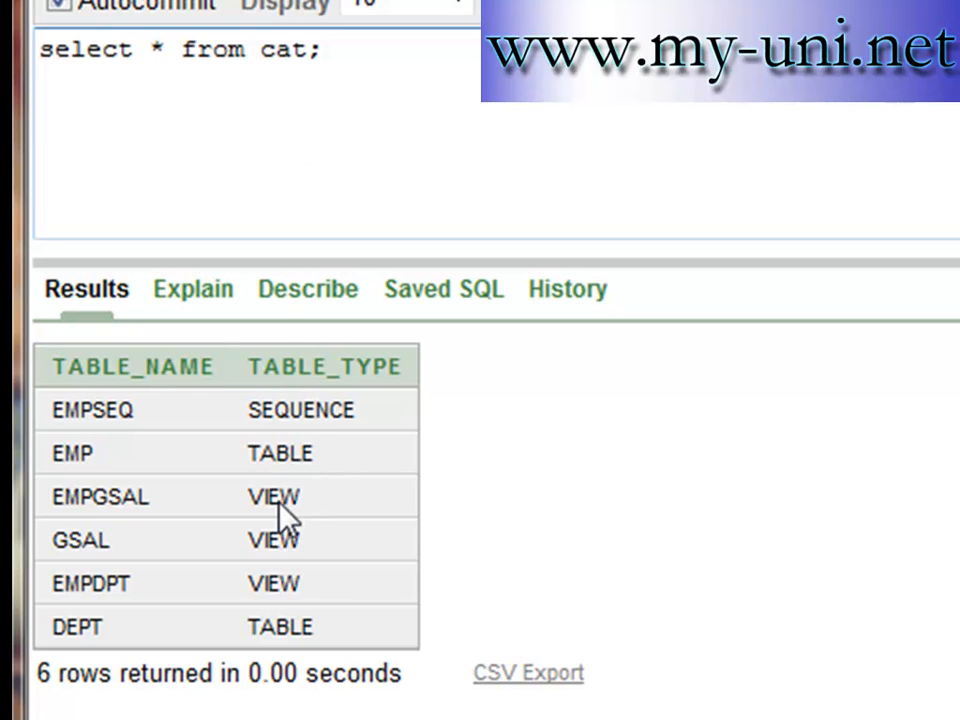
mouse_move(104, 480)
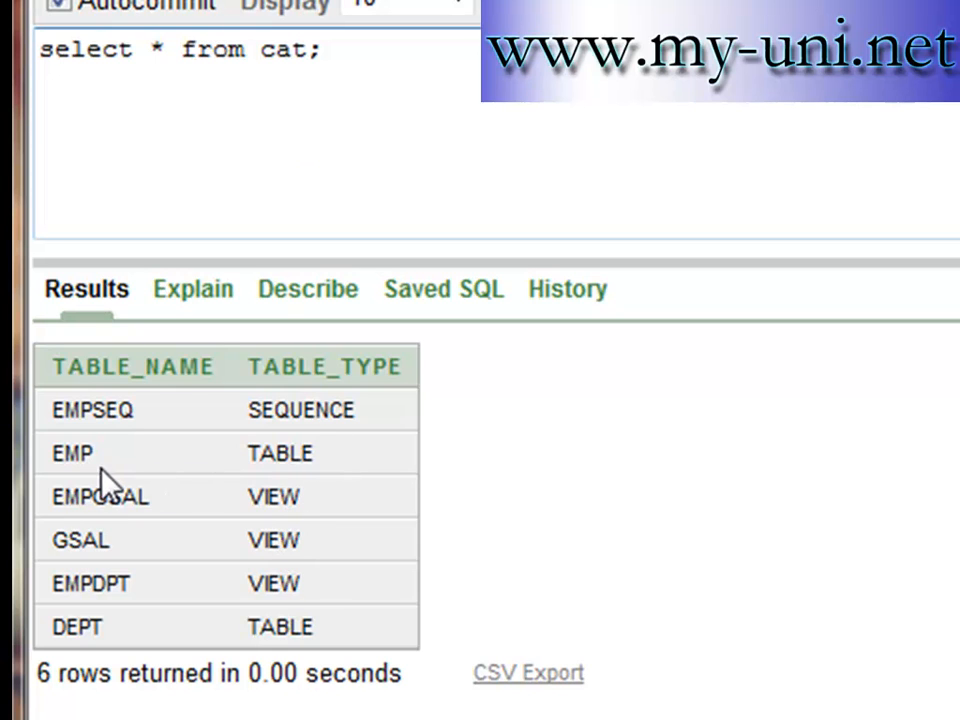
mouse_move(64, 464)
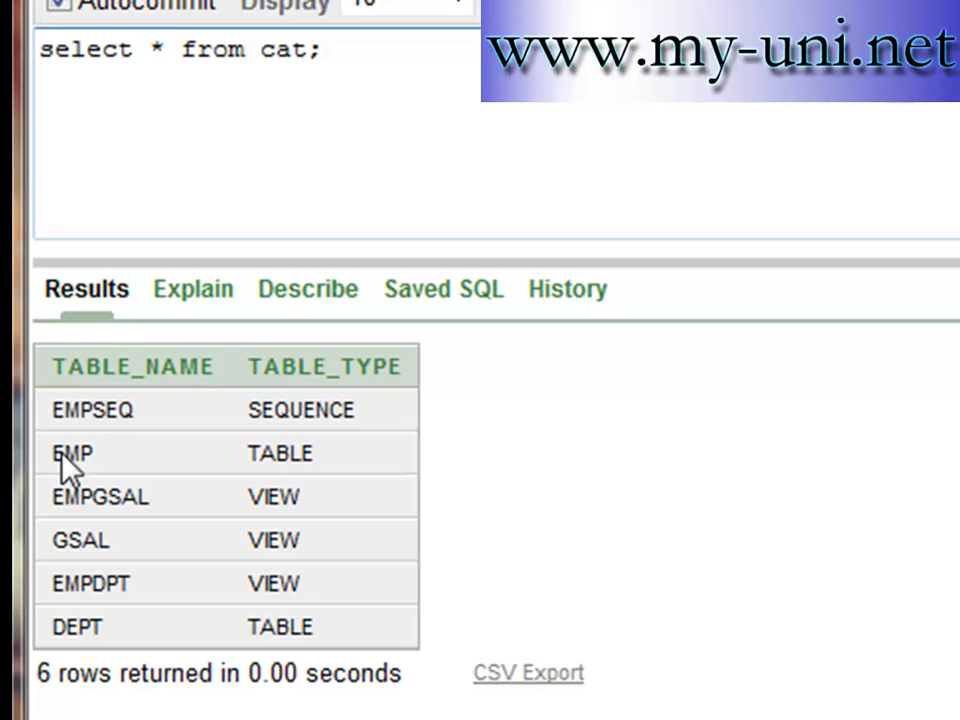
mouse_move(268, 524)
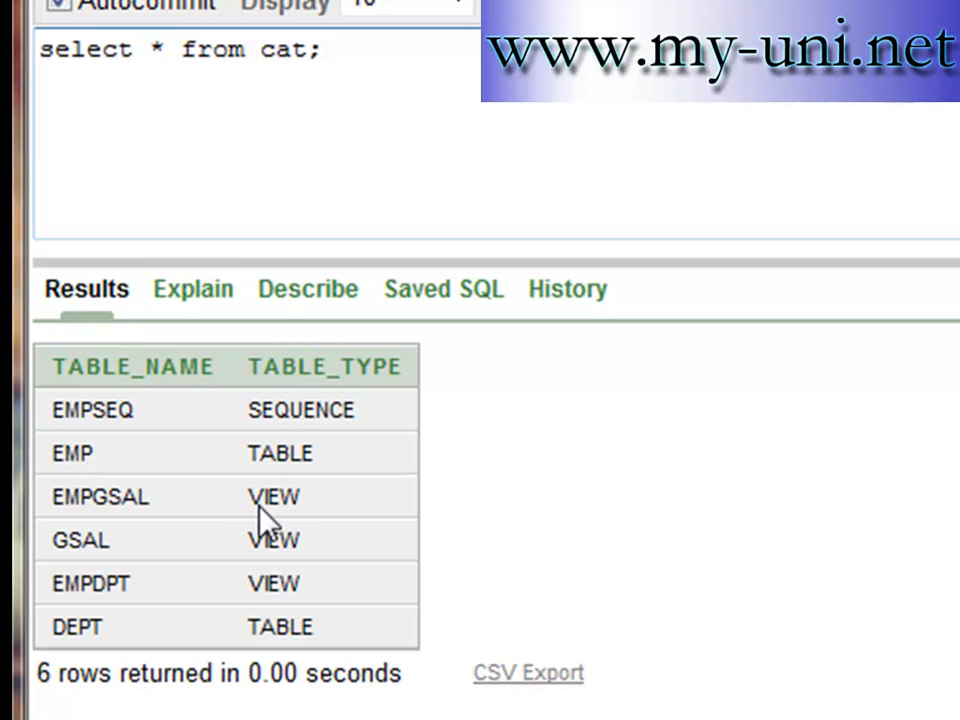
mouse_move(272, 520)
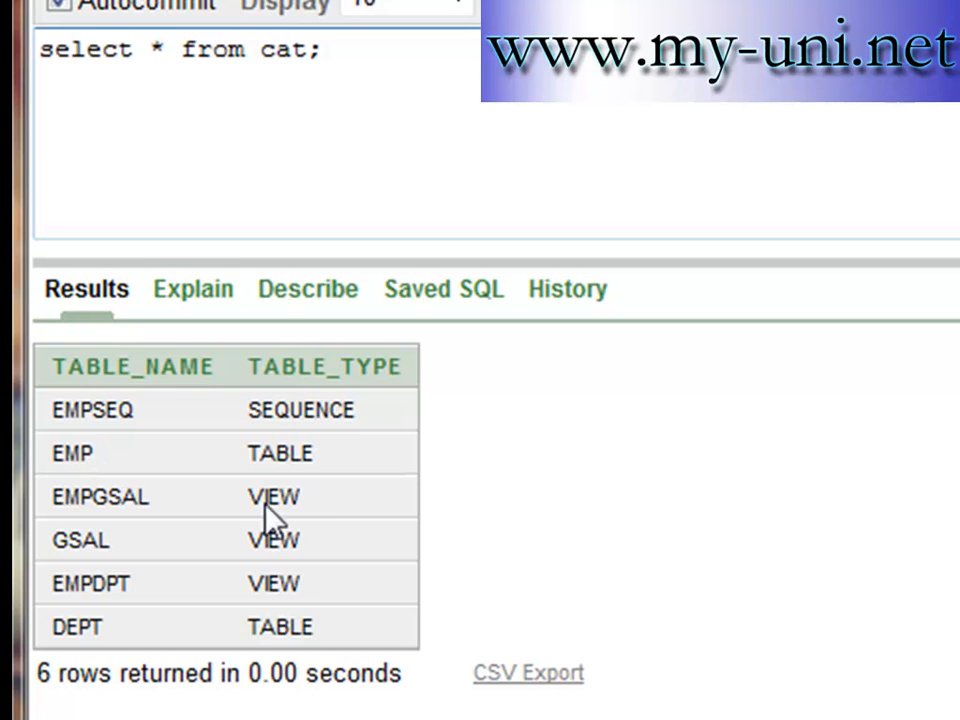
mouse_move(276, 576)
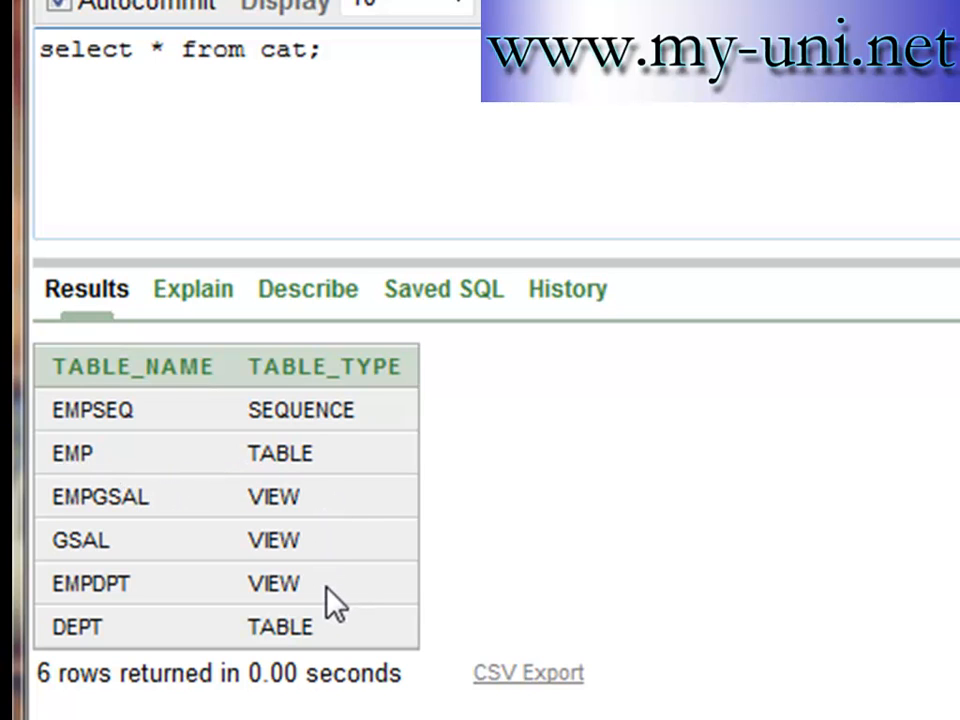
mouse_move(272, 532)
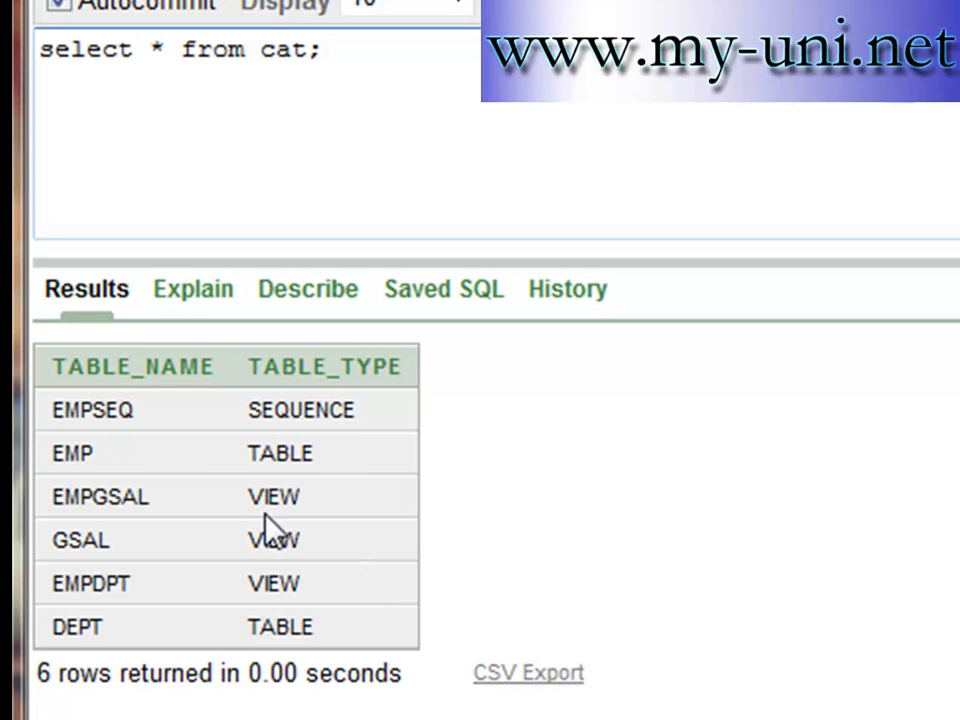
mouse_move(244, 192)
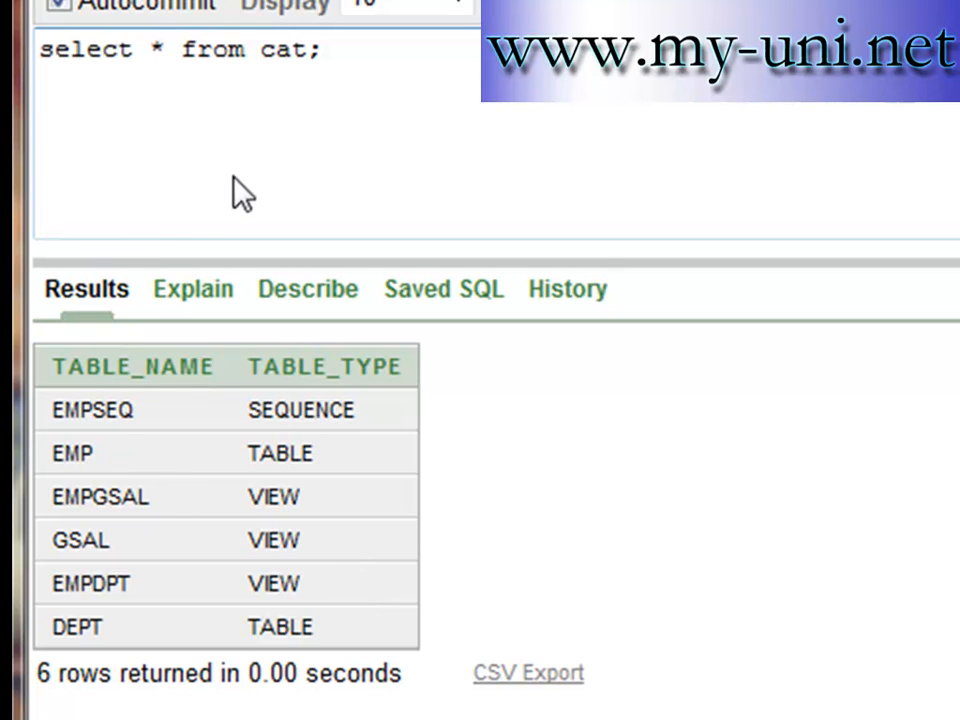
mouse_move(470, 172)
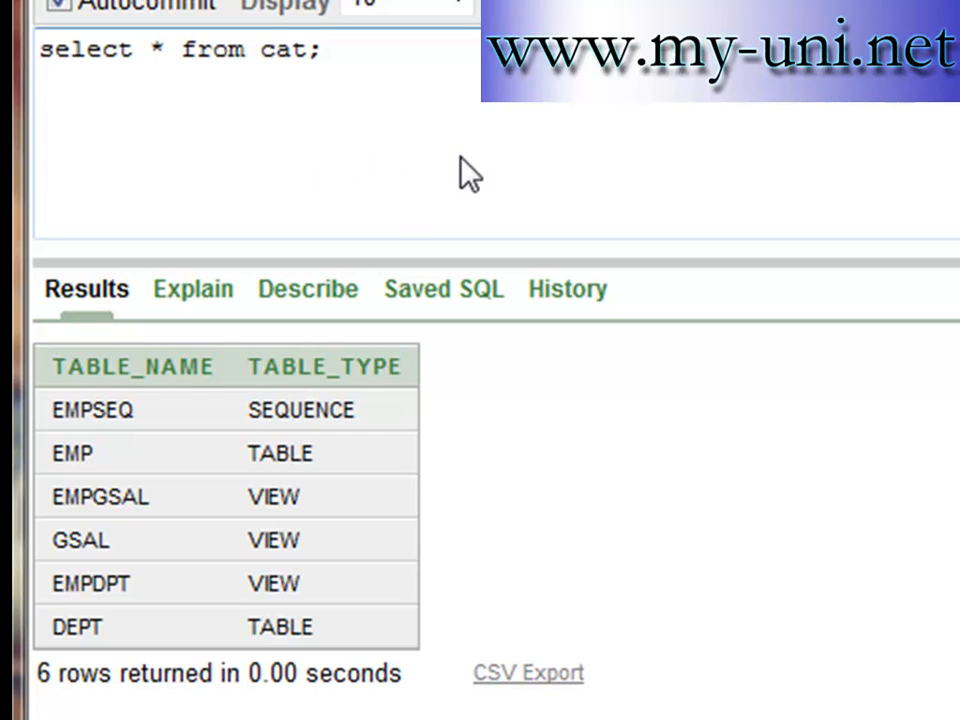
mouse_move(250, 544)
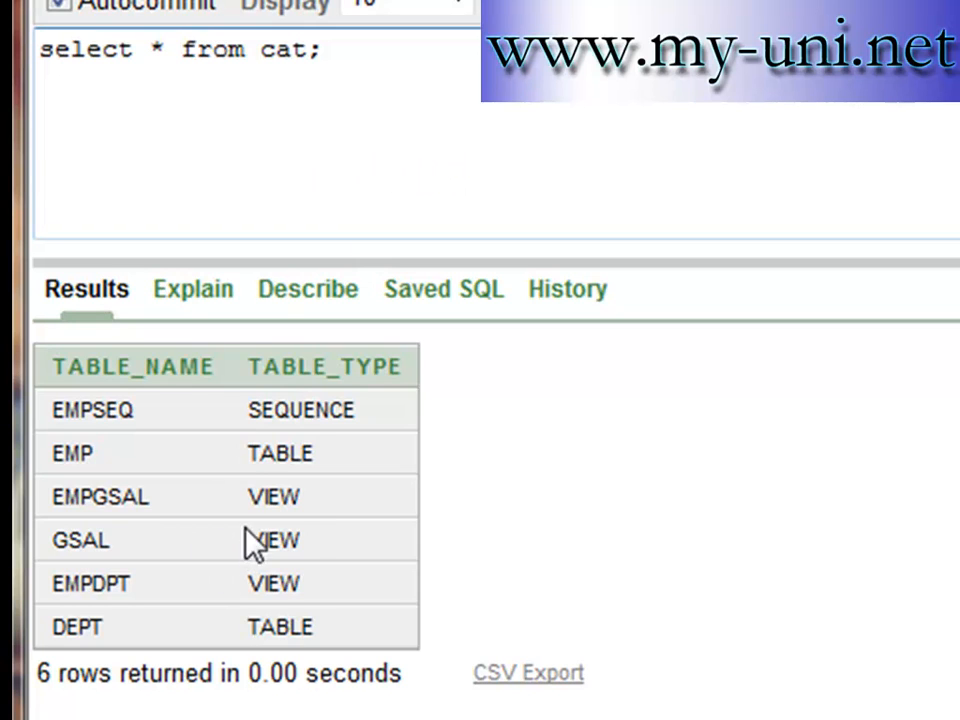
mouse_move(96, 480)
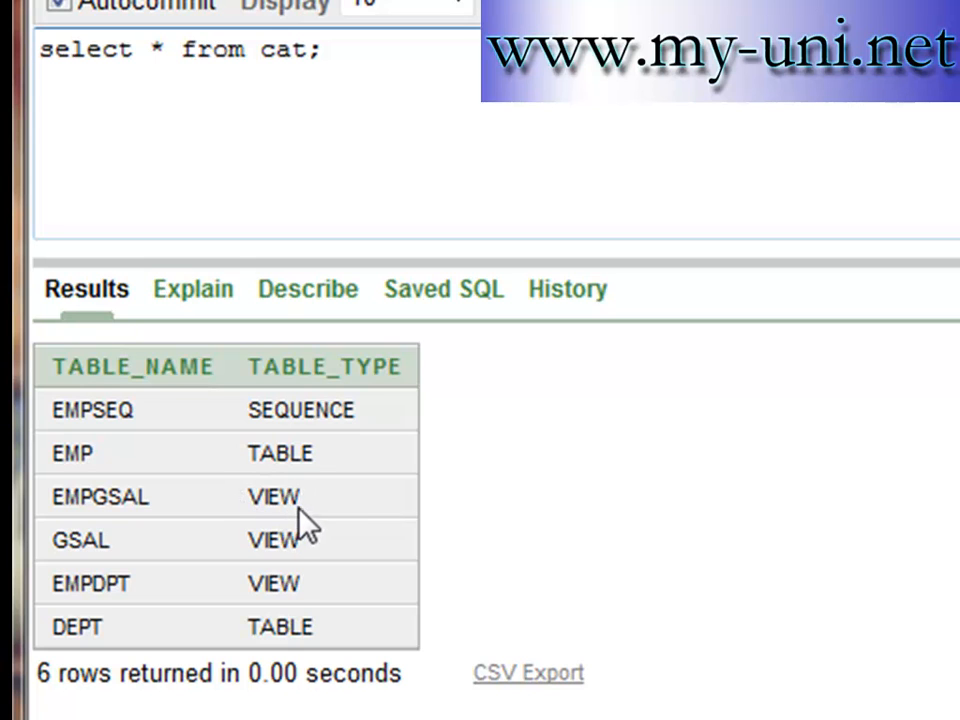
mouse_move(130, 200)
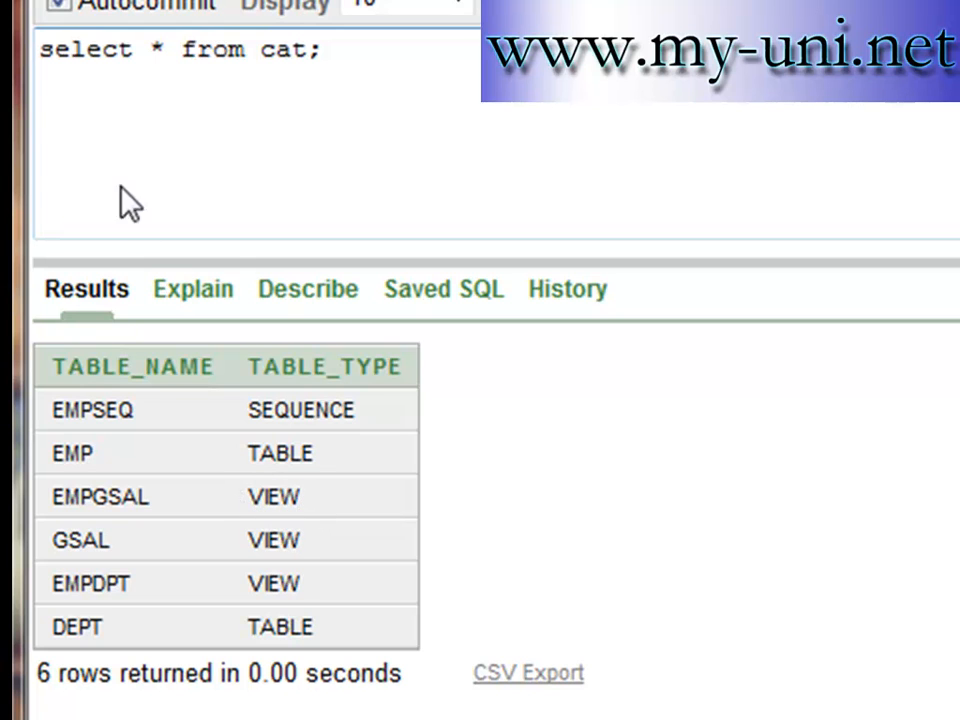
mouse_move(360, 50)
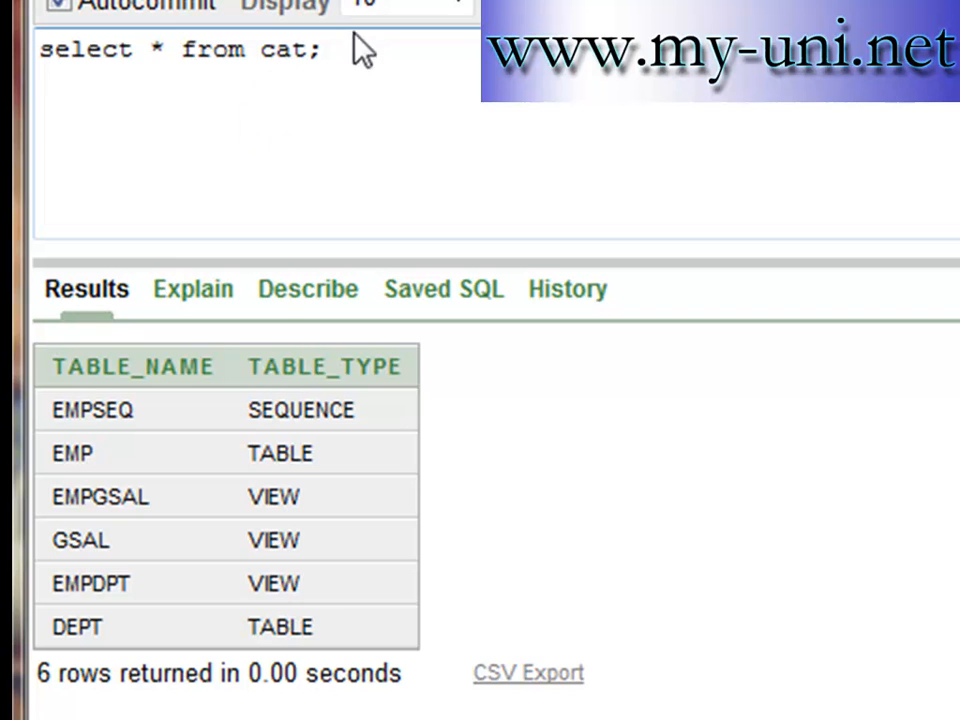
Write select * from empgsal where gincome=(select max(gincome) from empgsal); and select it to run alone
type("sele")
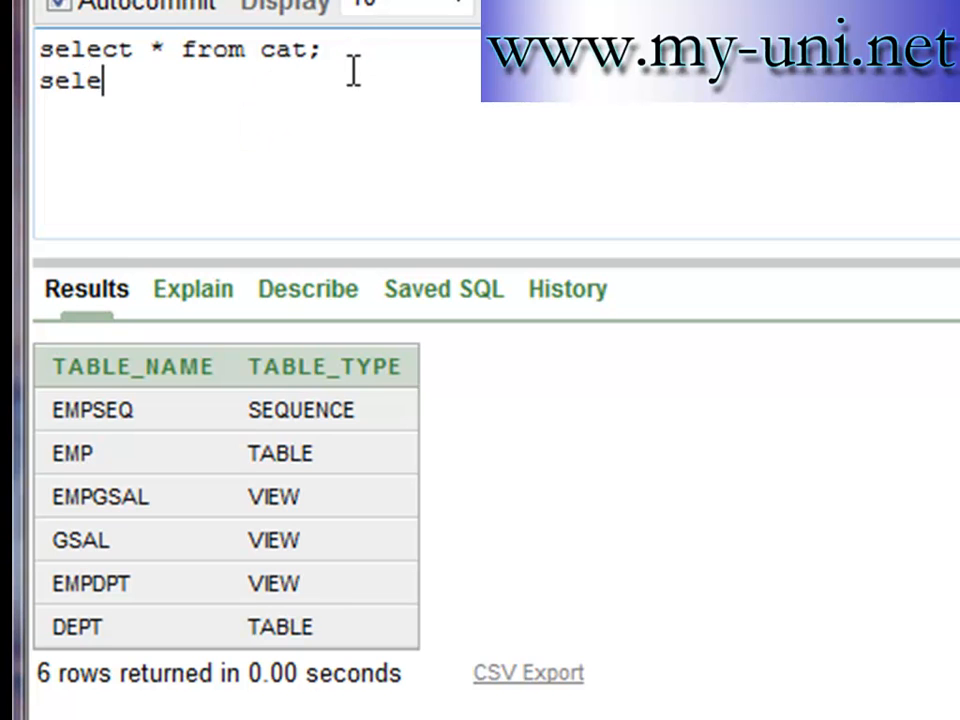
type("ct * from")
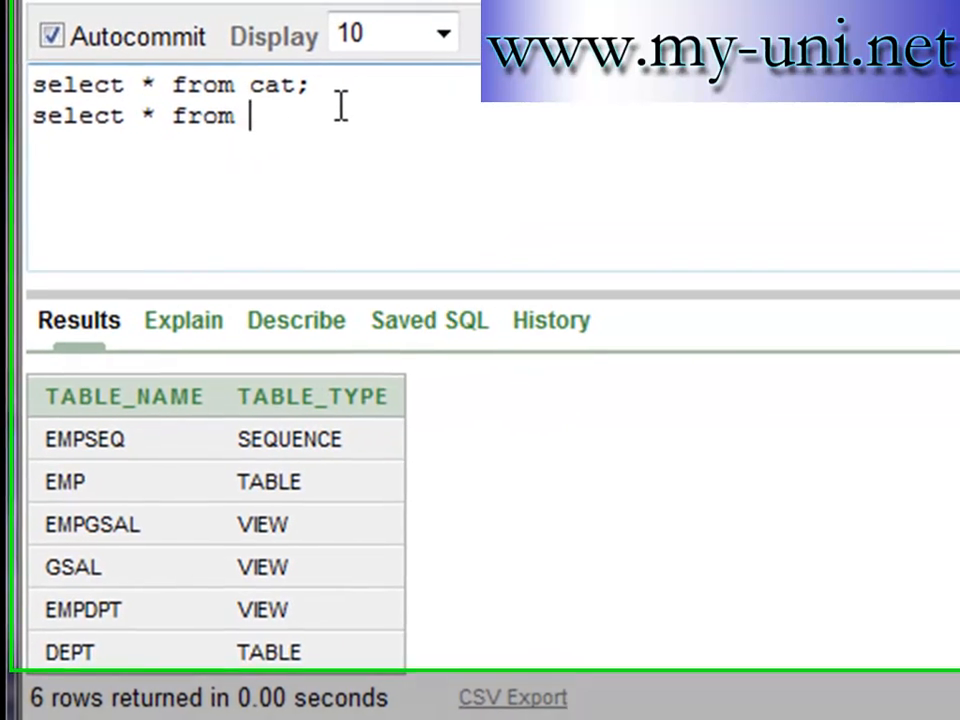
type("emp")
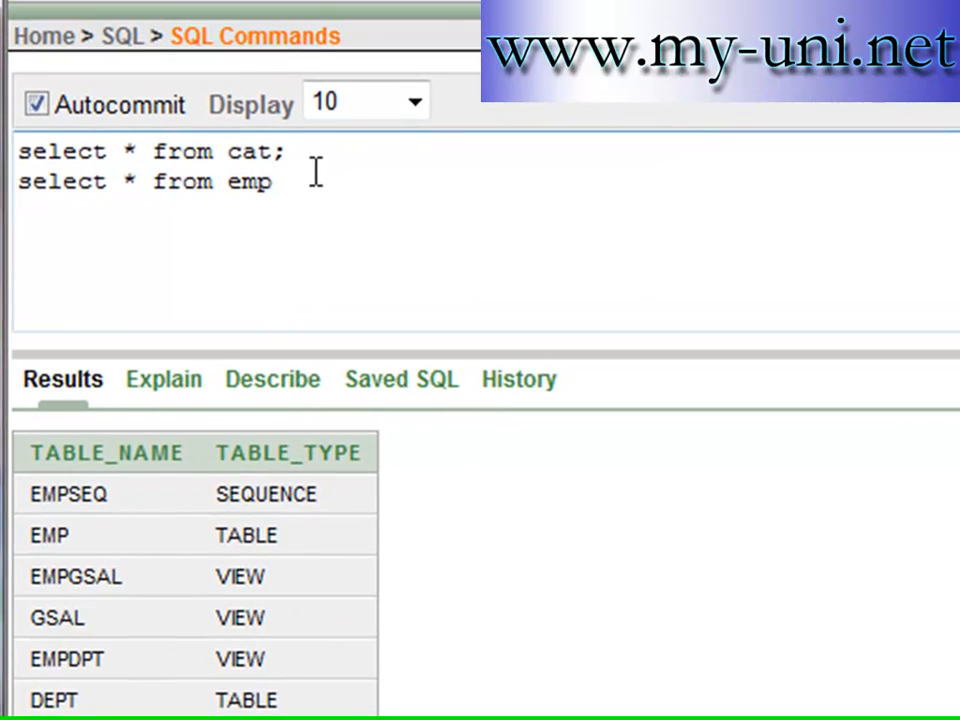
type("gsal")
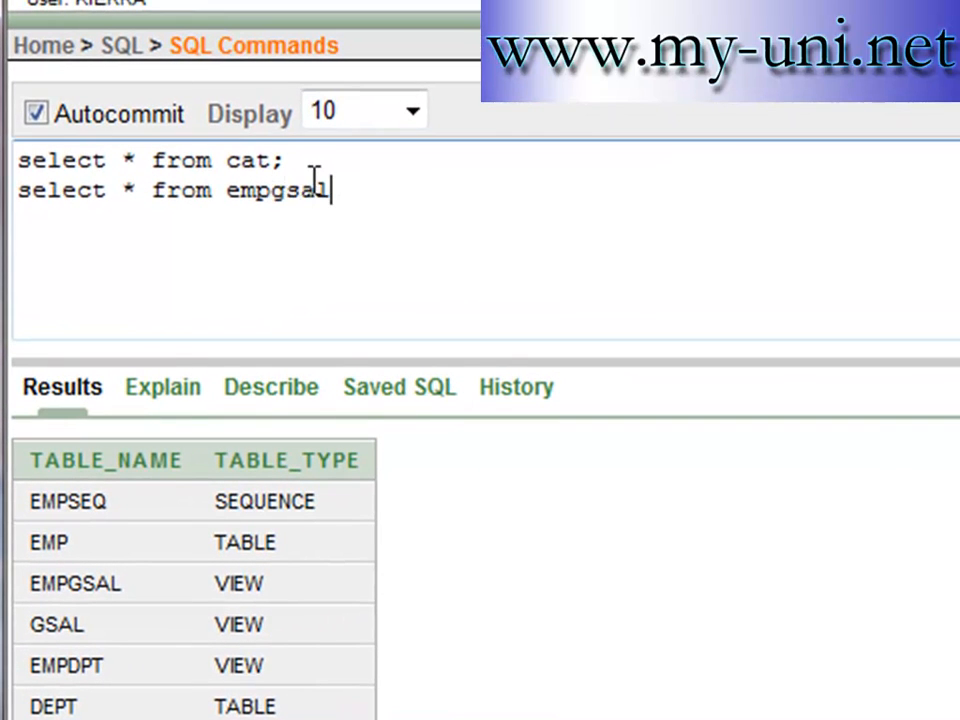
type("where g")
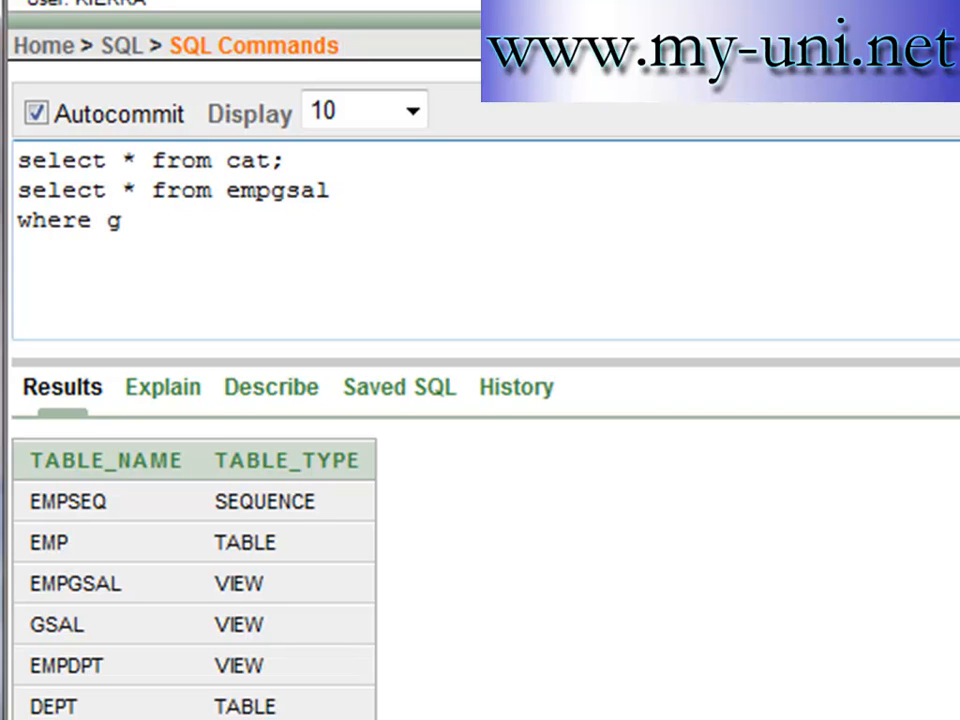
type("income=")
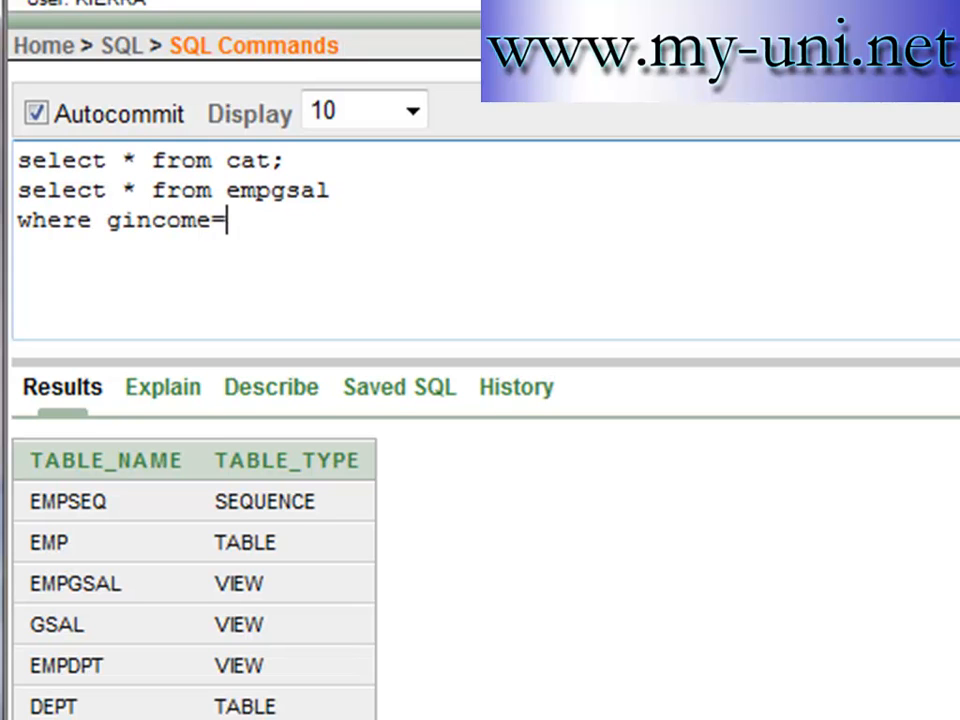
type("(select max(")
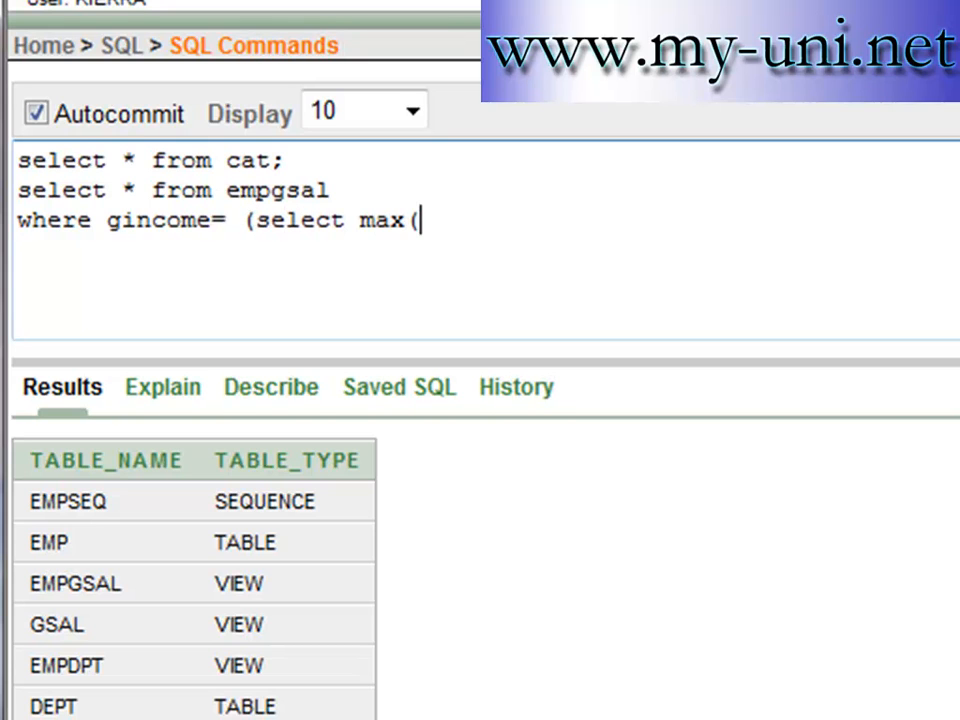
type("gincome")
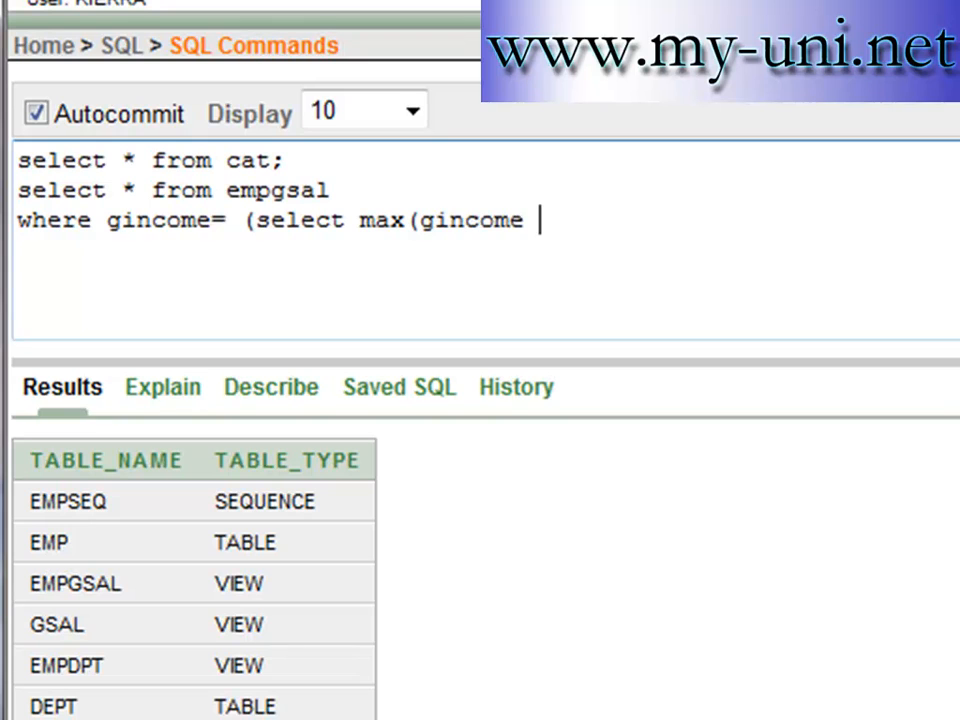
type(") from")
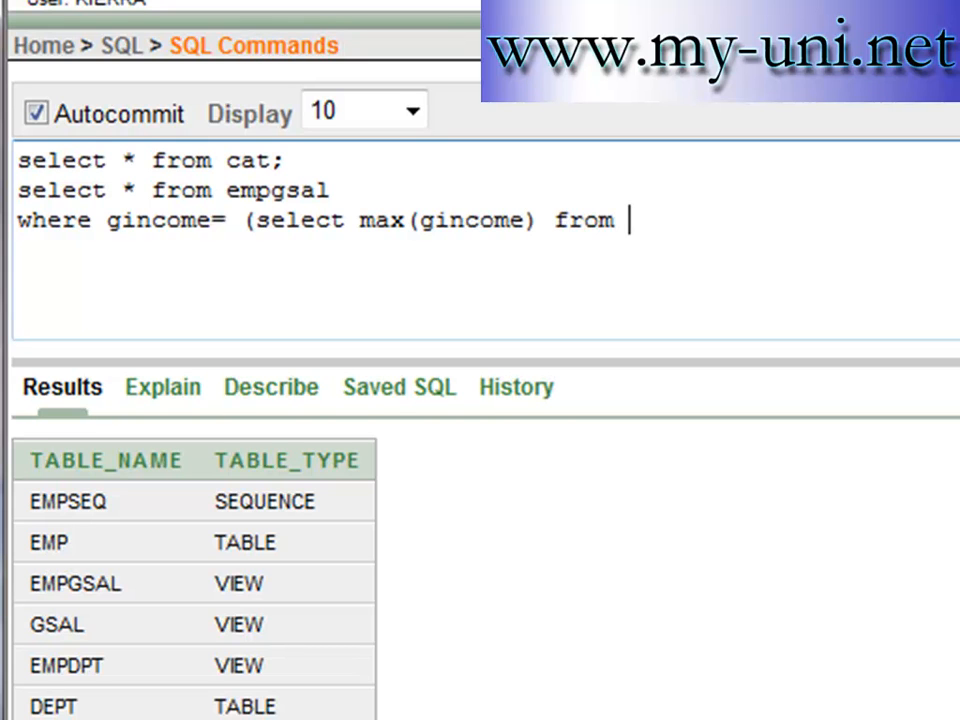
type("empg")
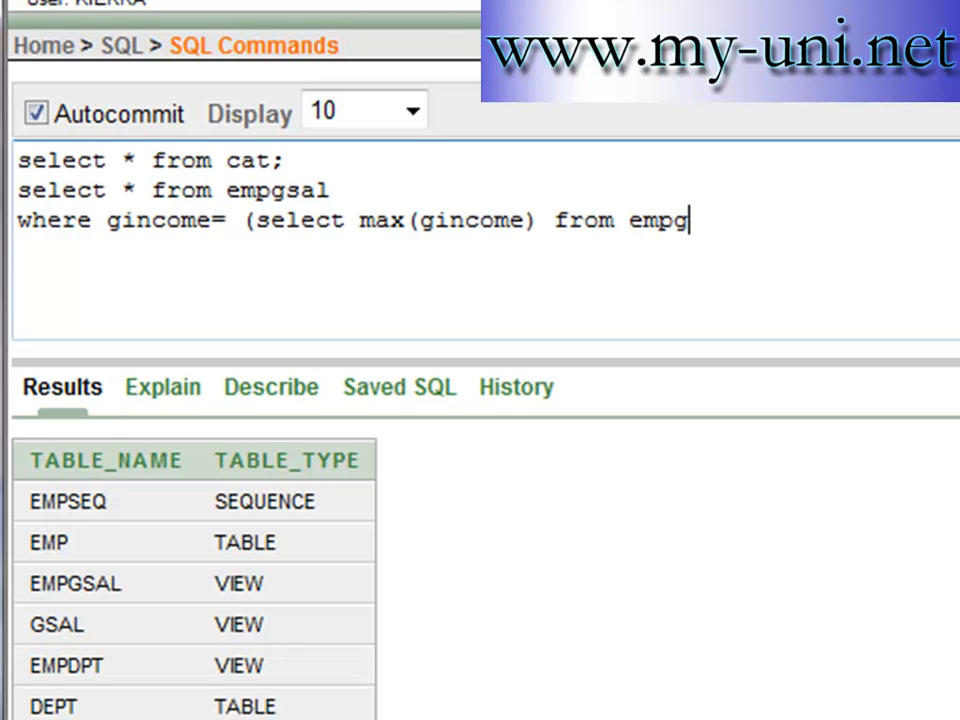
type("sal);")
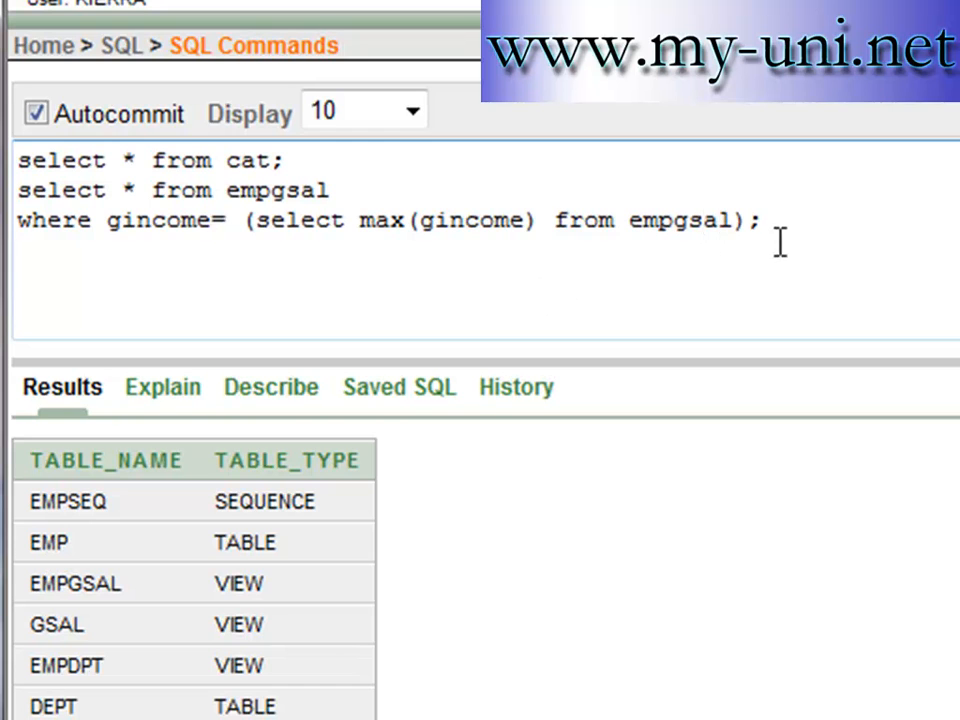
left_click_drag(18, 190, 762, 220)
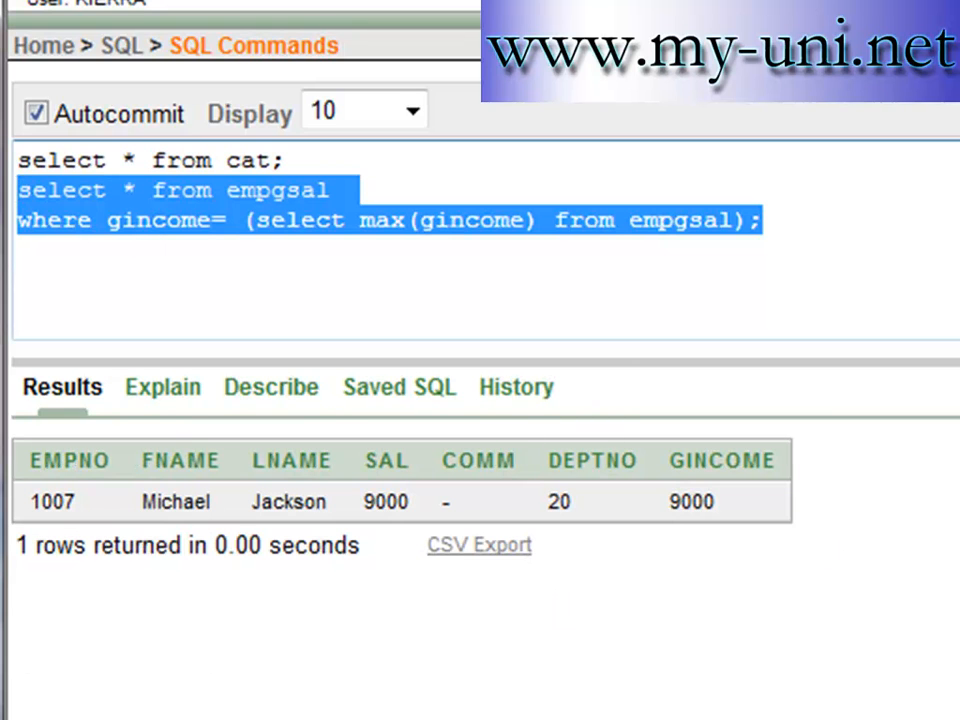
mouse_move(356, 544)
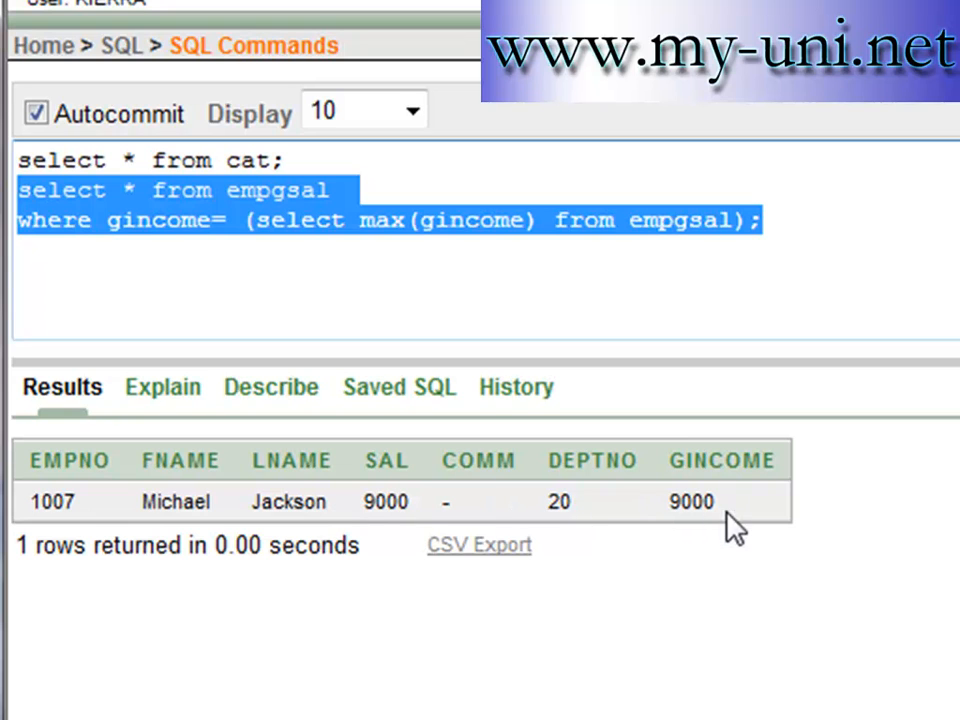
mouse_move(616, 516)
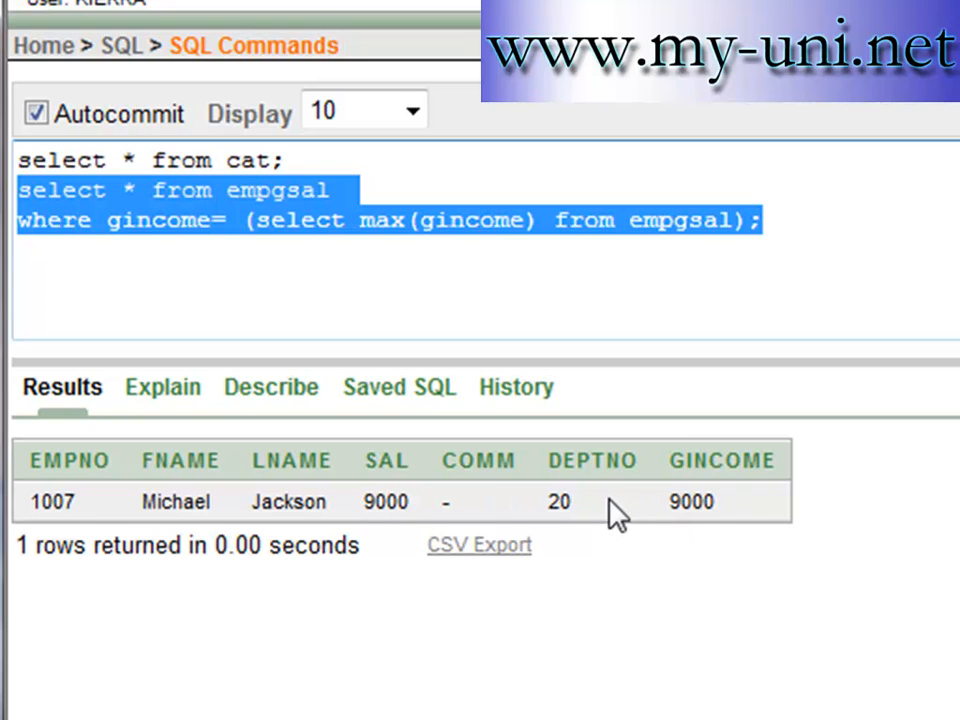
Select the select * from cat; line to rerun it, then highlight the inner max(gincome) subquery
left_click(290, 160)
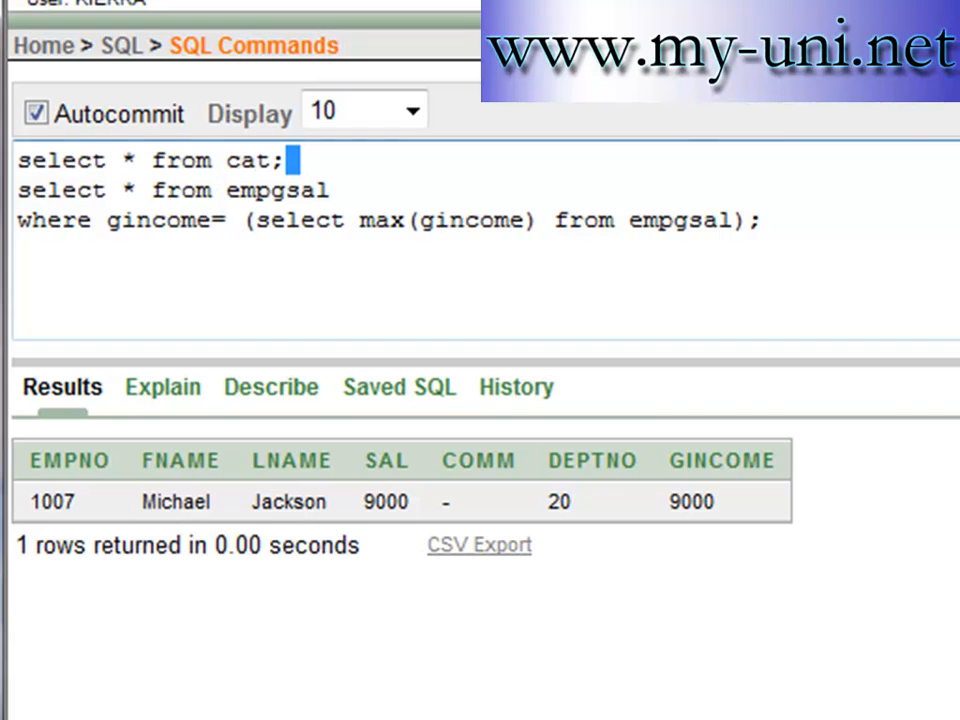
double_click(250, 160)
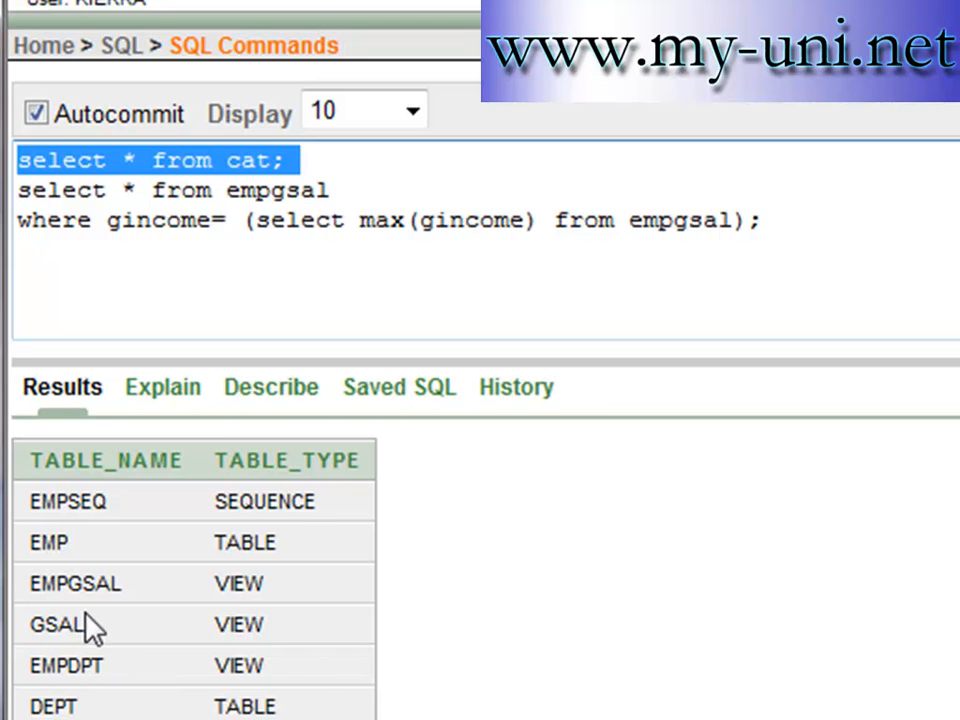
left_click(790, 220)
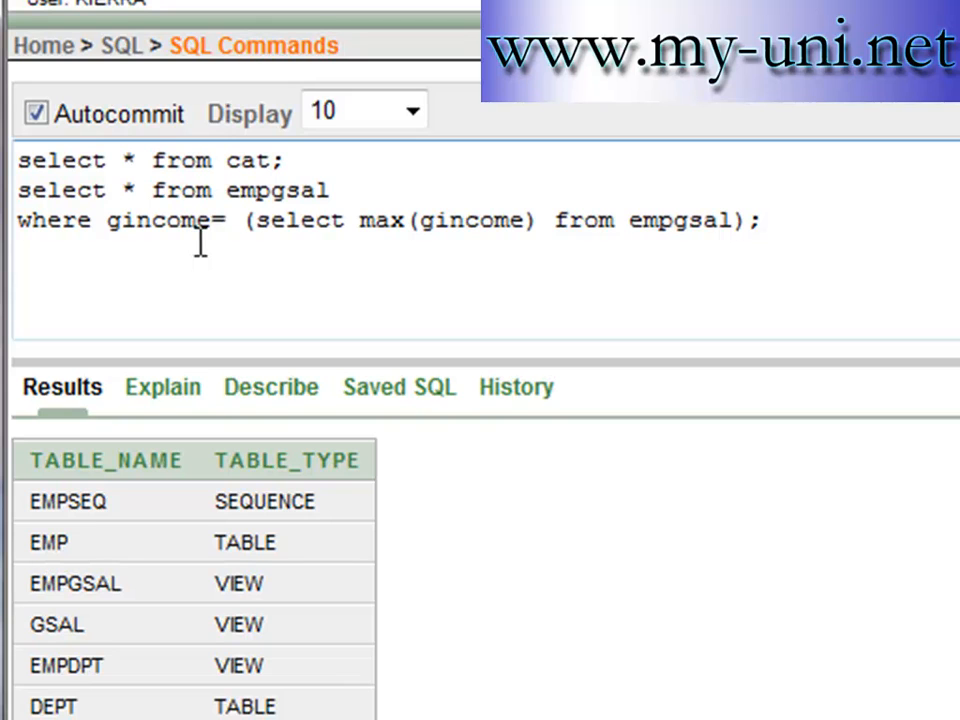
mouse_move(356, 530)
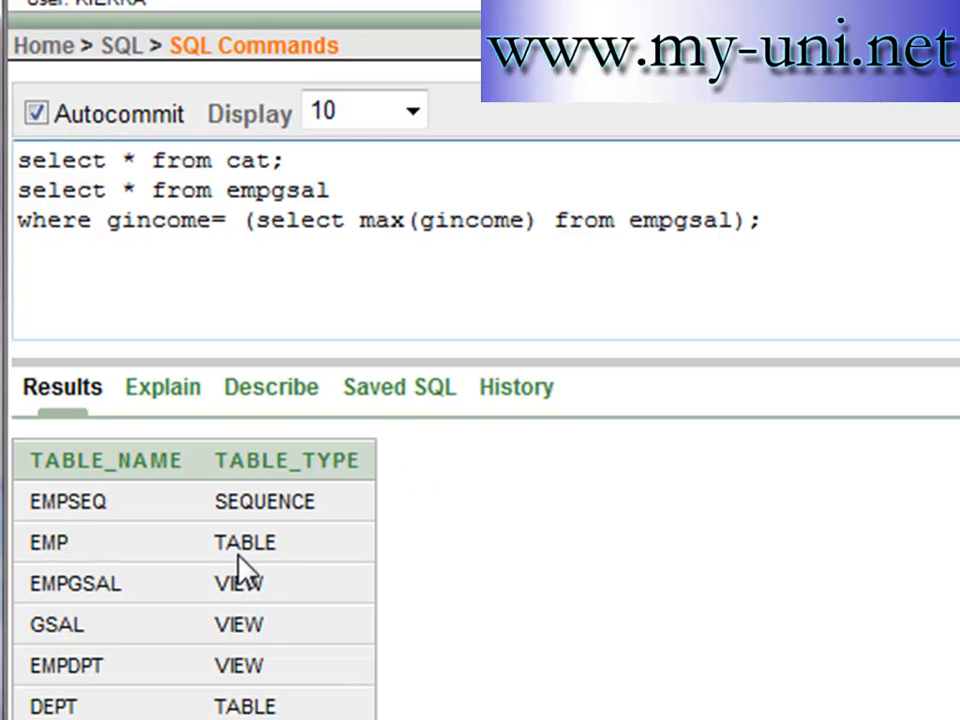
mouse_move(864, 262)
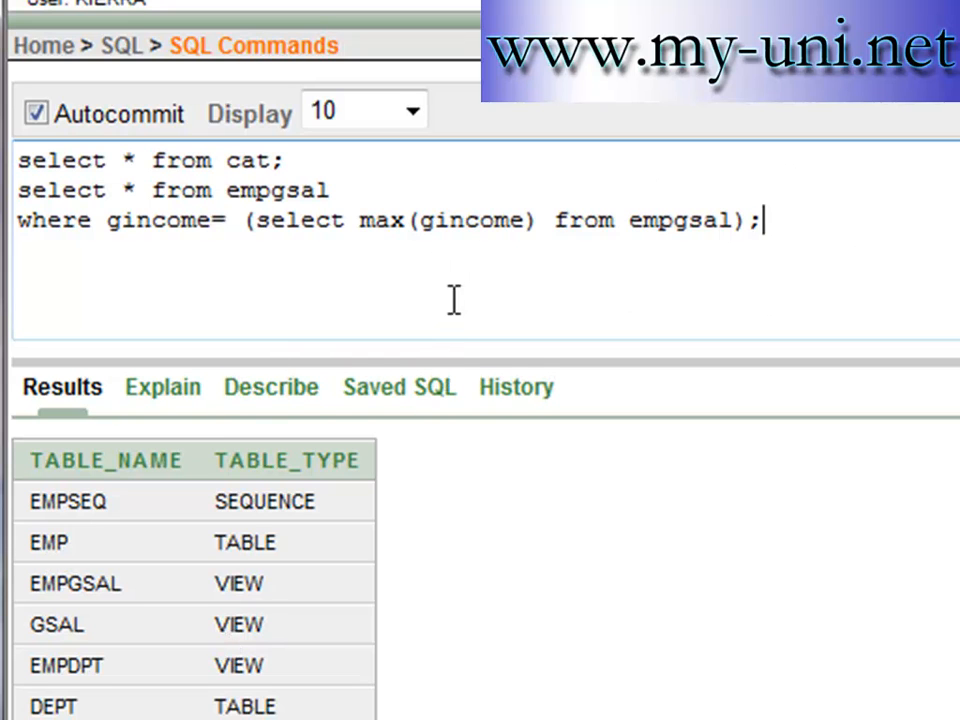
left_click_drag(256, 220, 730, 220)
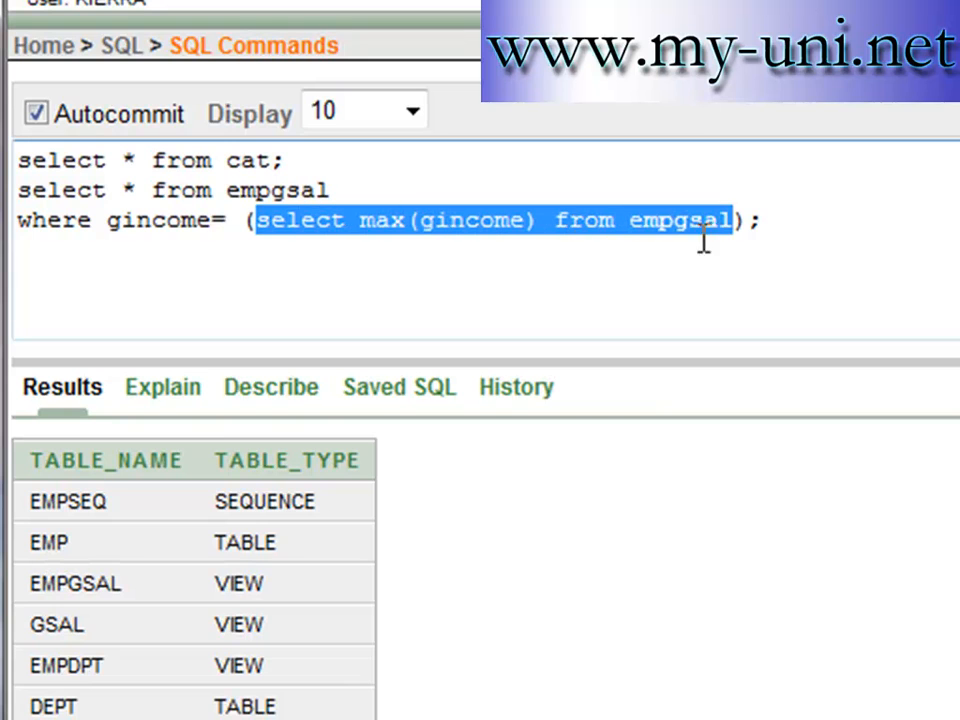
mouse_move(670, 236)
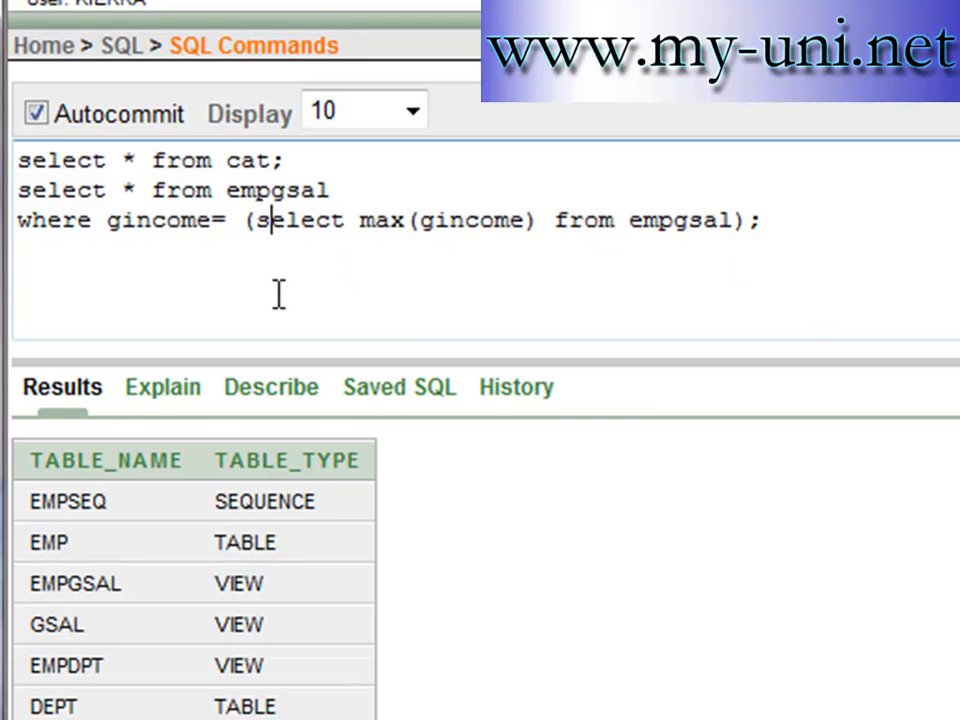
Start a new query: select emp.empno, emp.fname, emp.lname, after erasing a stray AND
type("AN")
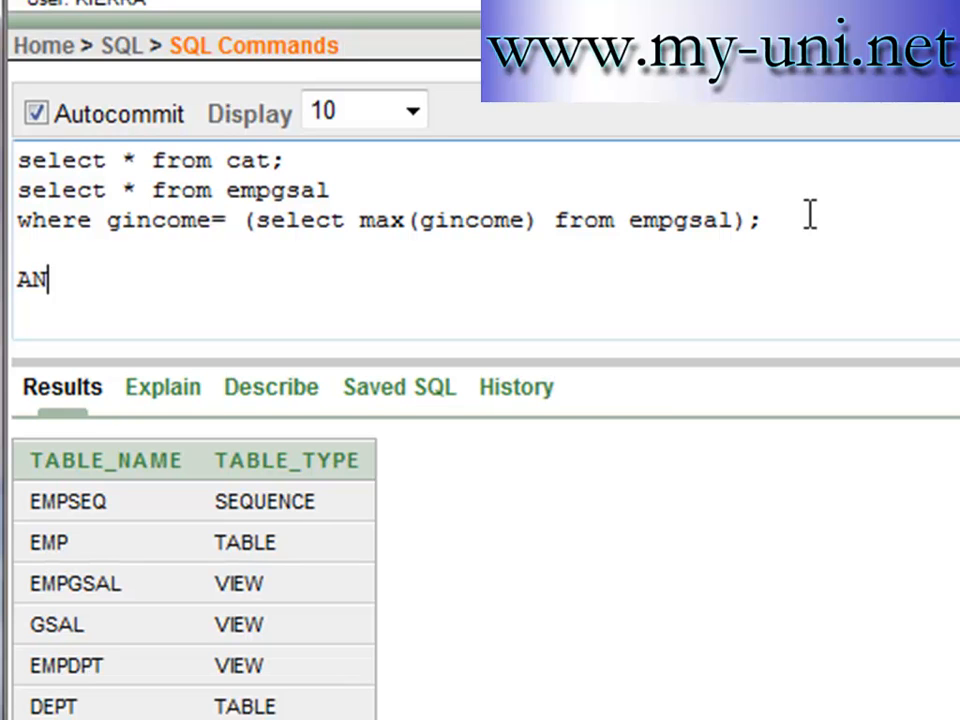
type("D")
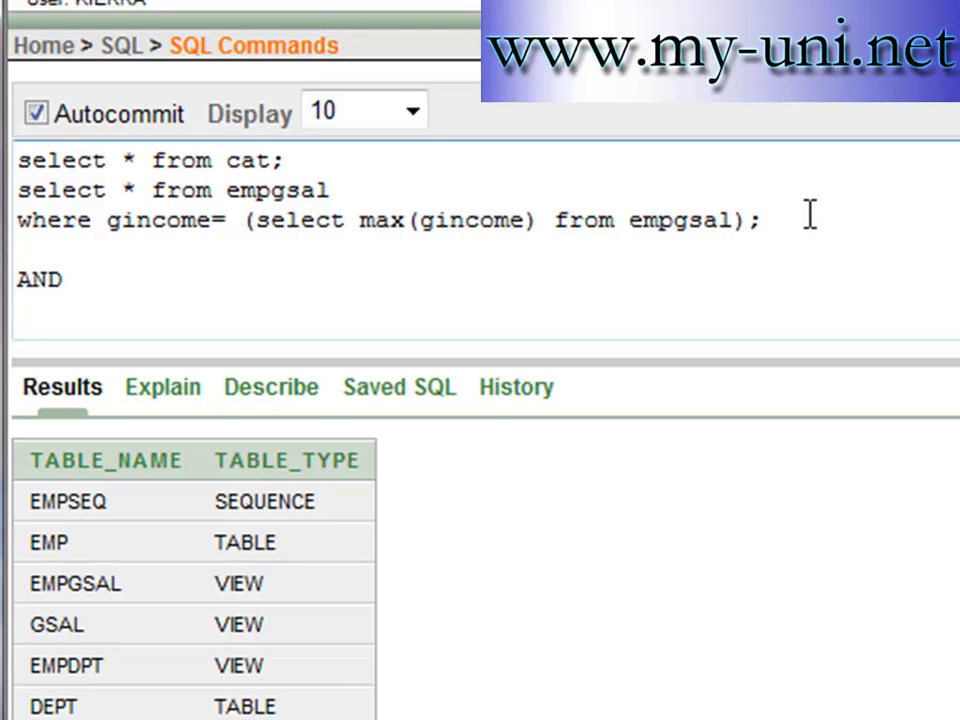
key("Backspace")
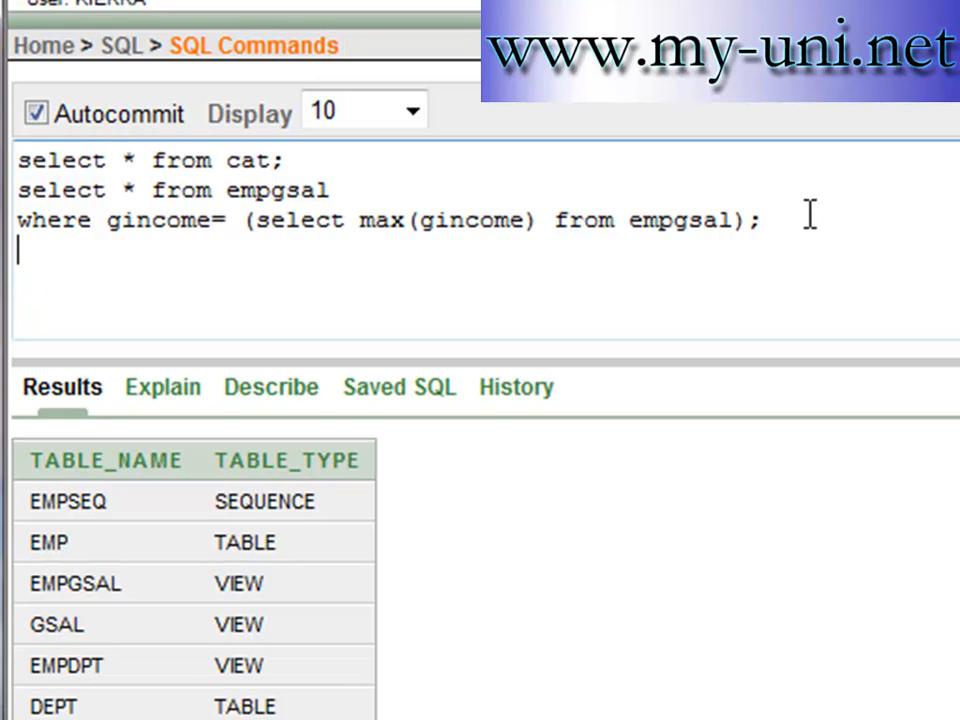
type("se;")
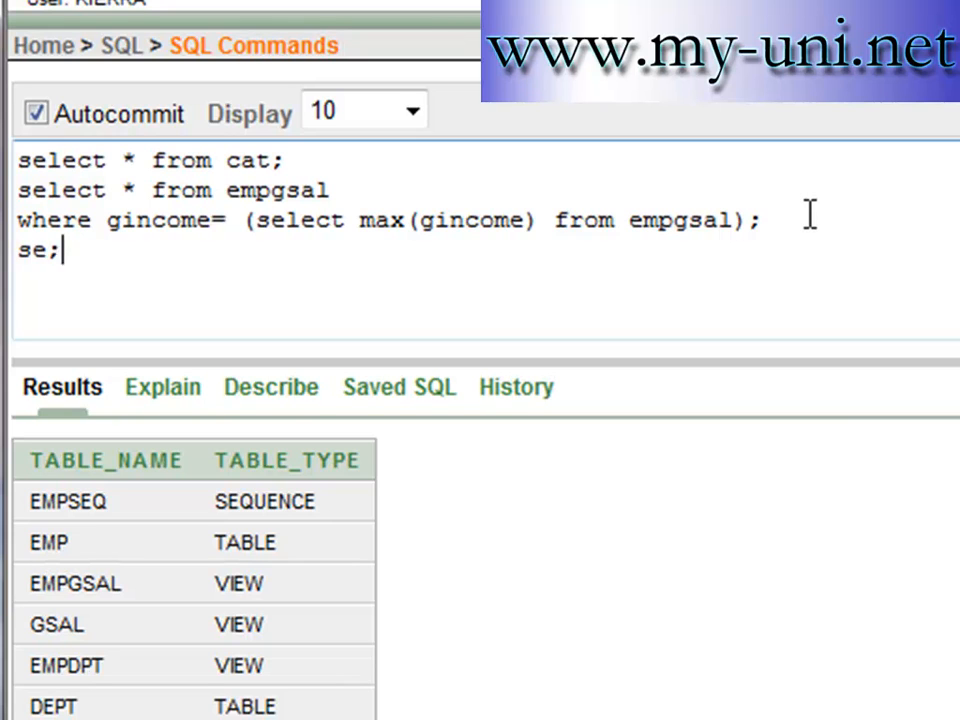
type("select emp")
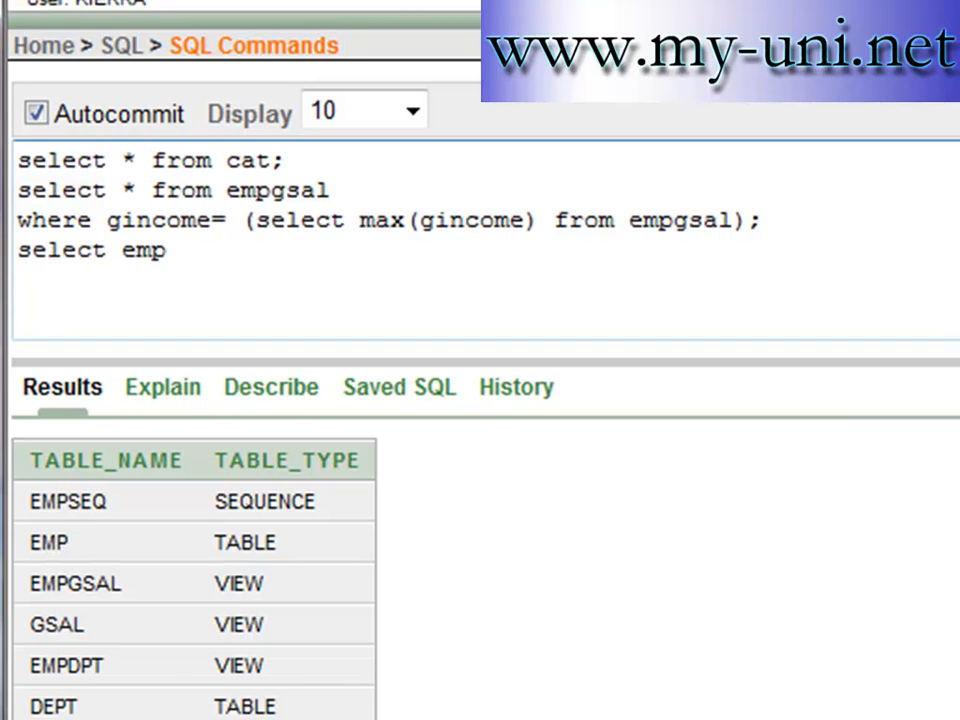
type(".empno,")
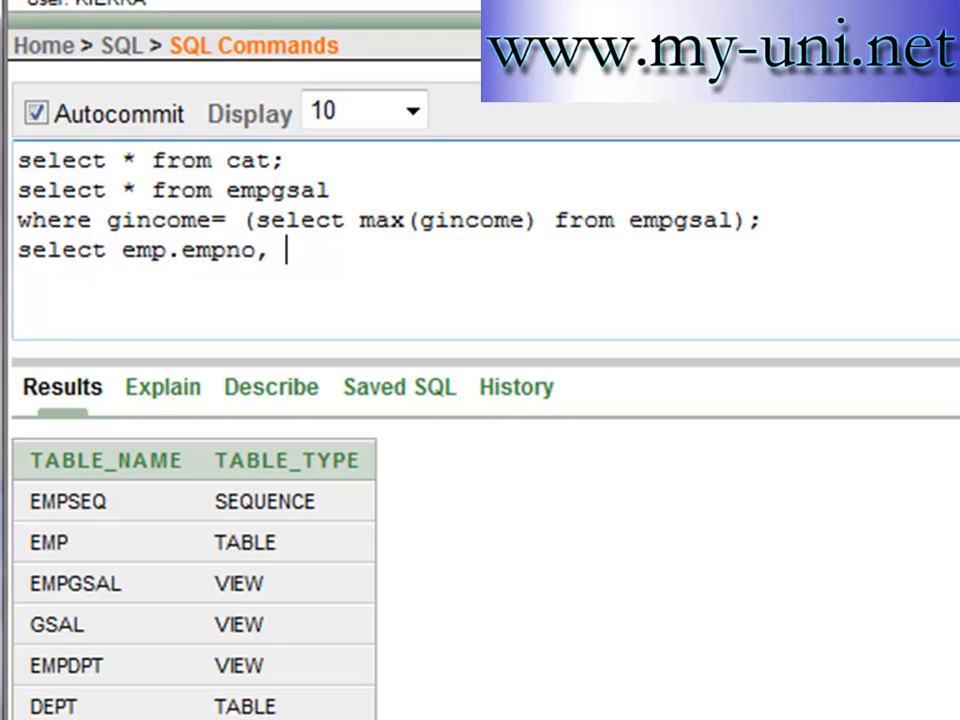
type("em")
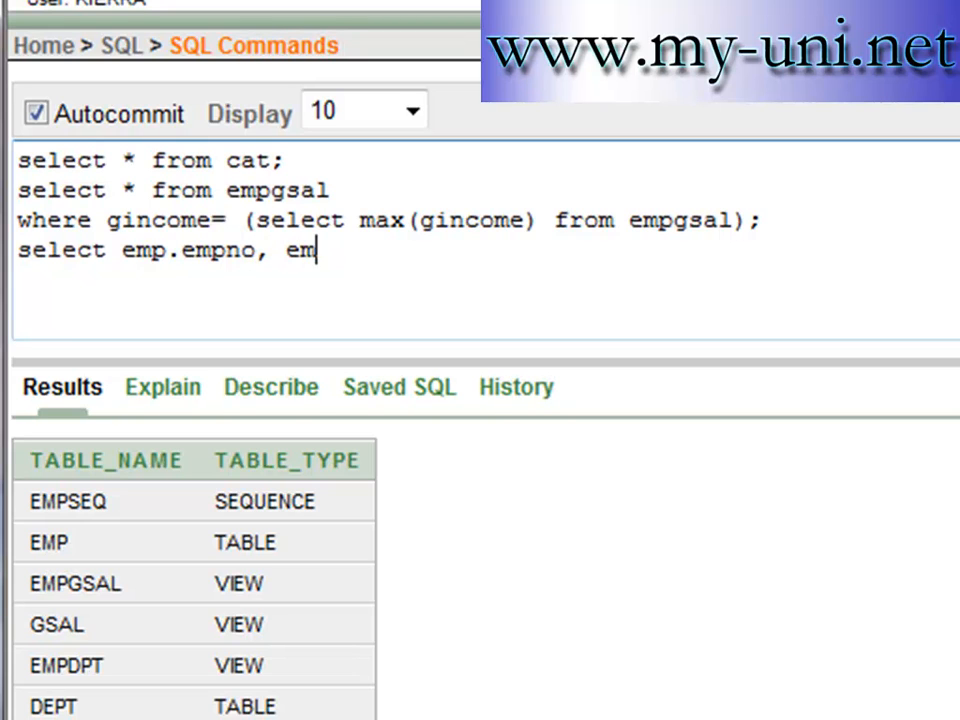
type("p.fnam")
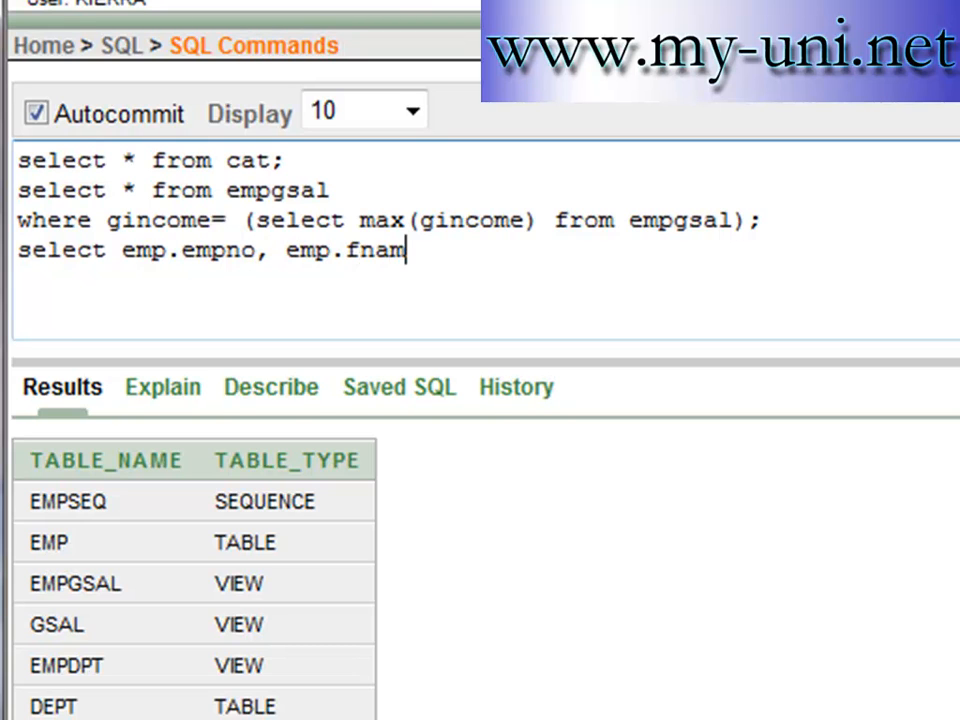
type("e, emp")
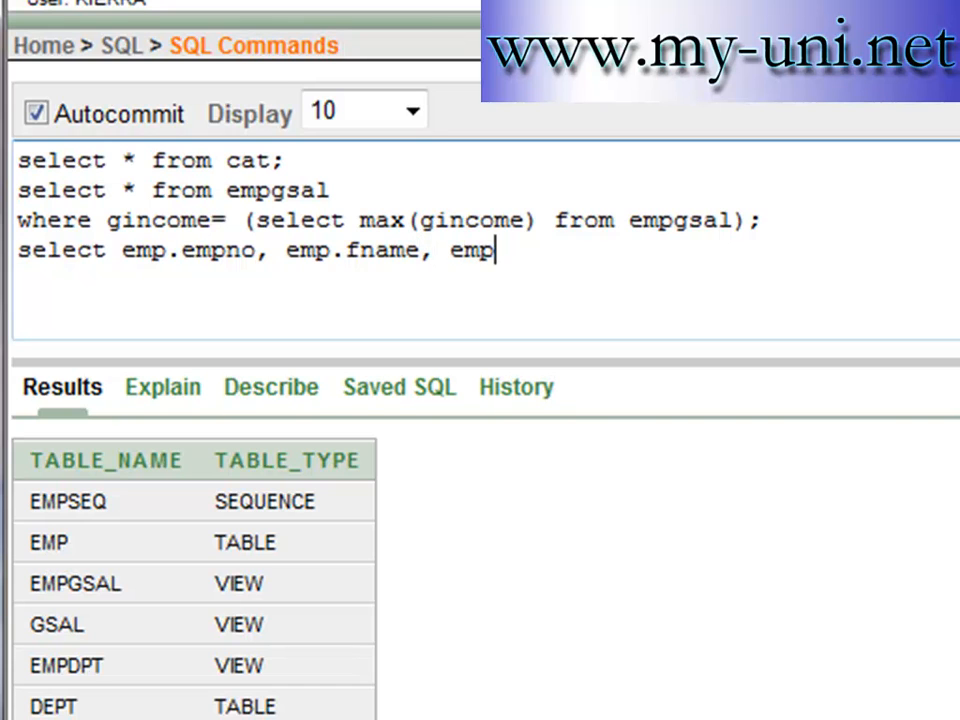
type(".lname")
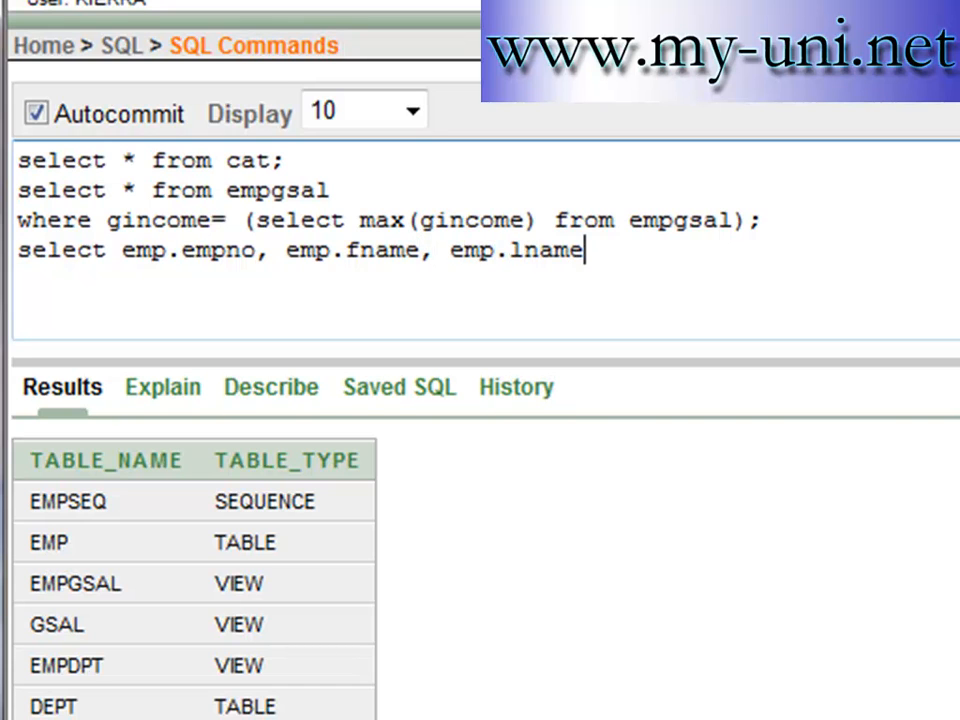
type(",")
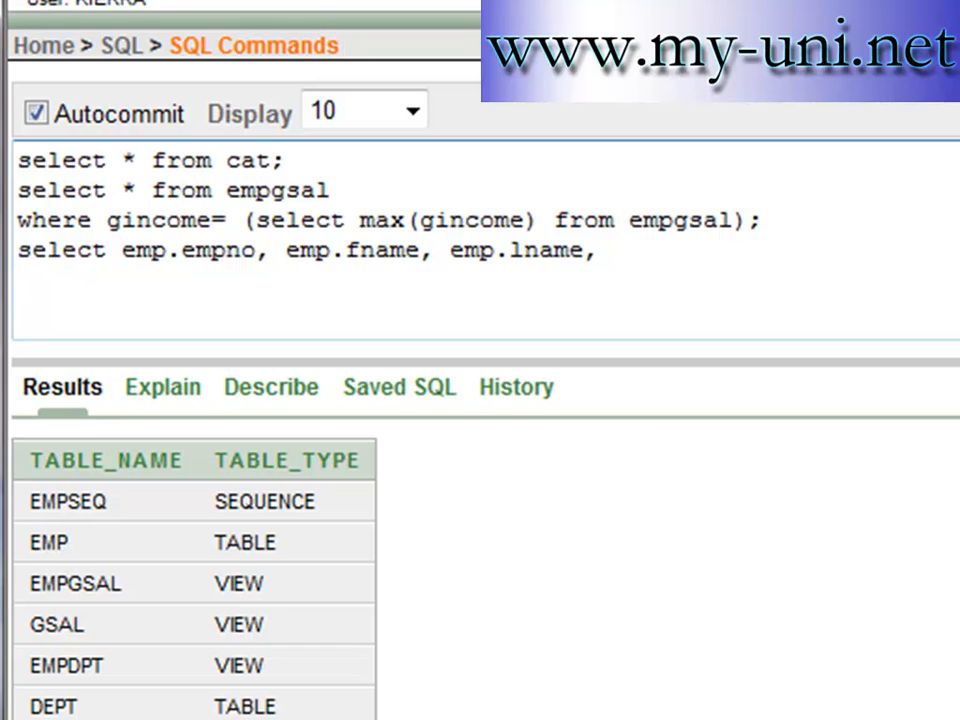
Add gsal.gincome from emp, gsal where to draw on both tables
type("gsal.")
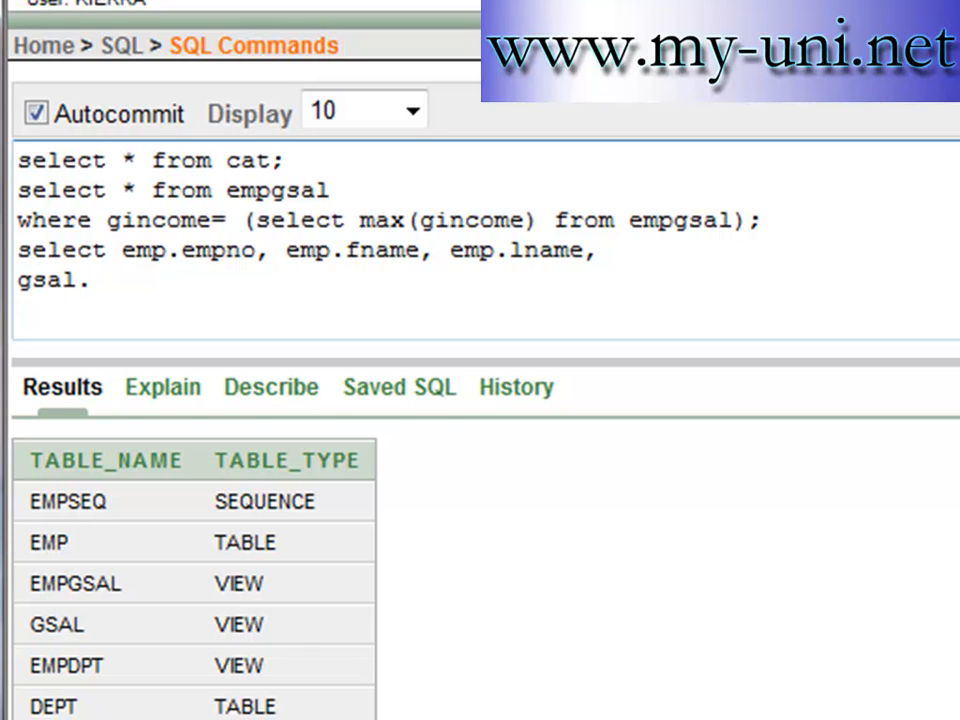
mouse_move(584, 198)
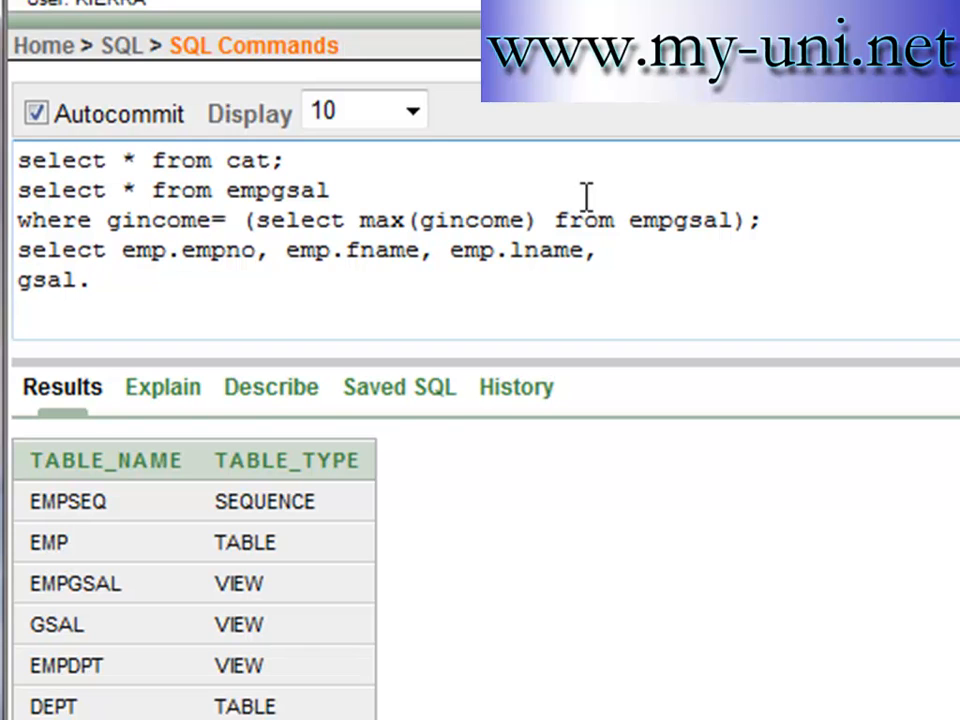
mouse_move(486, 216)
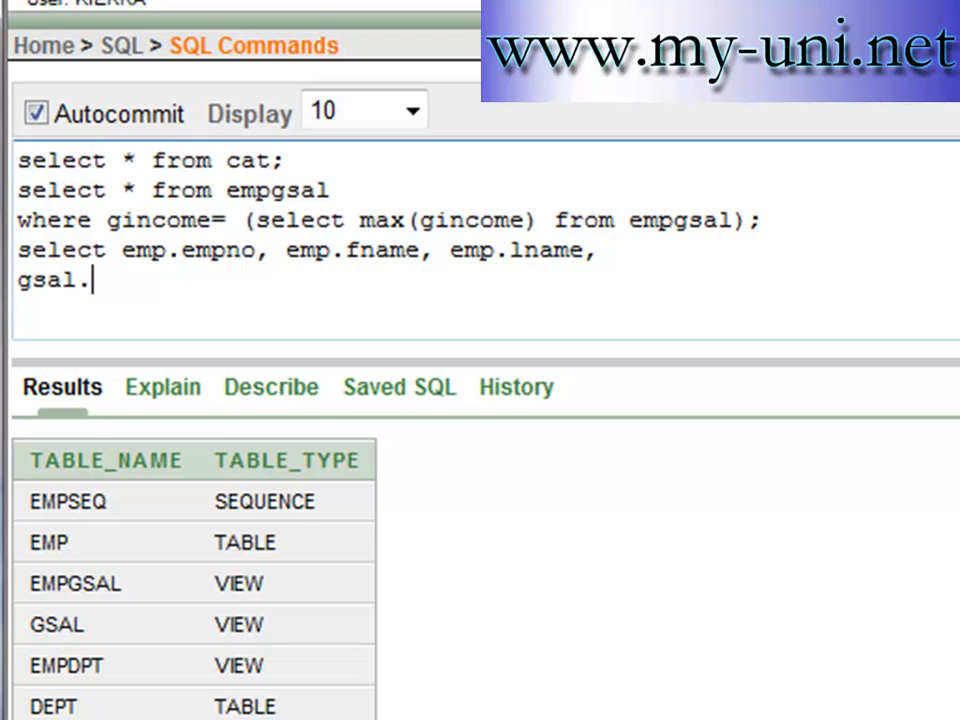
type("gincome from")
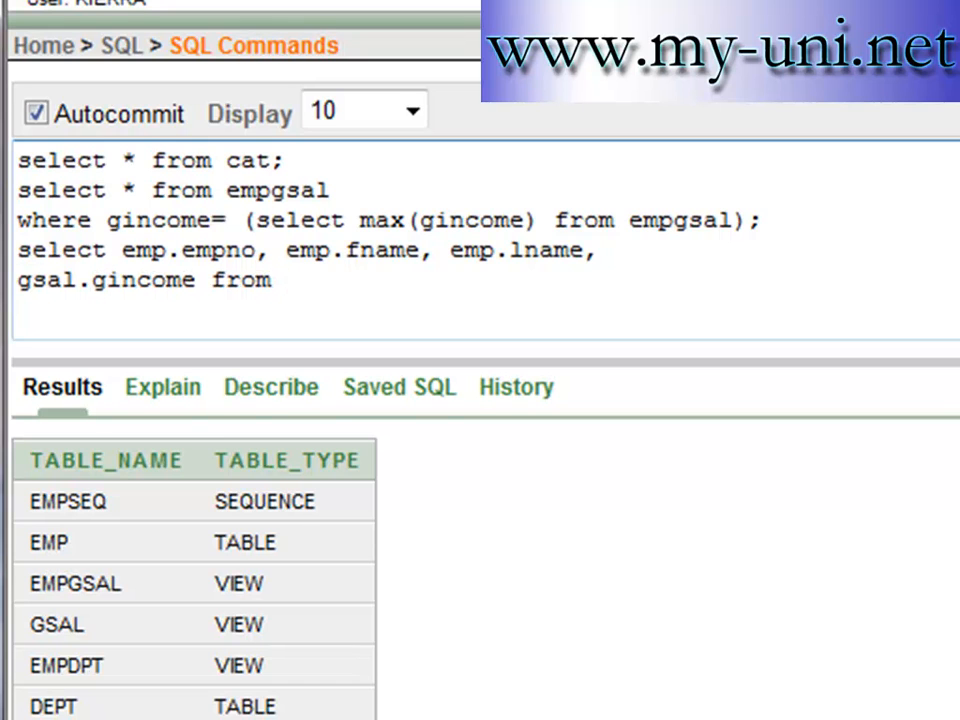
type("emp,")
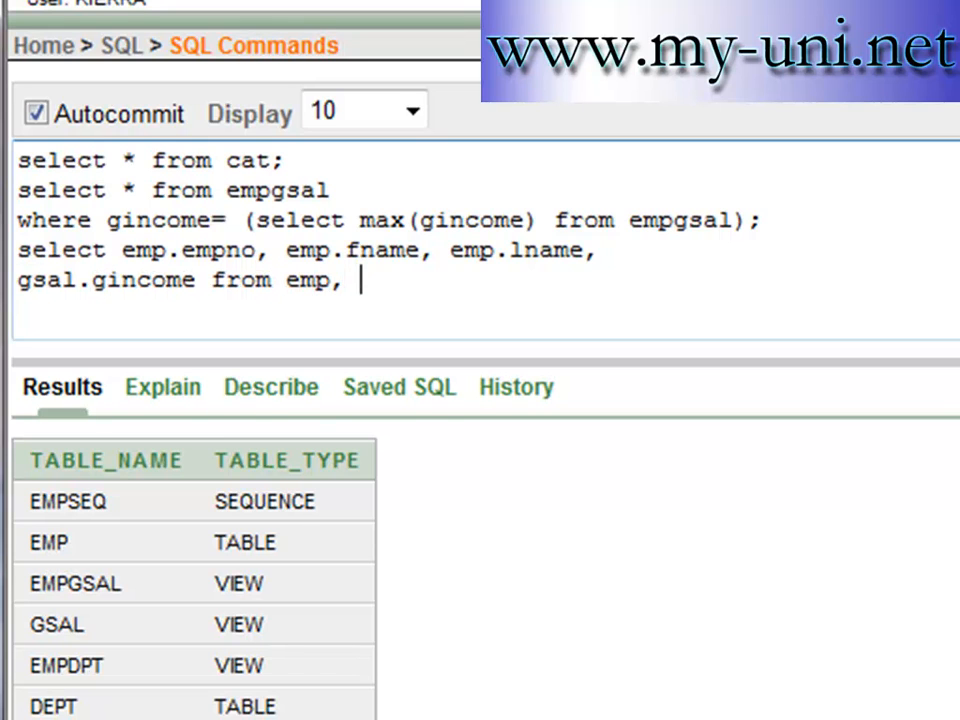
type("gsal")
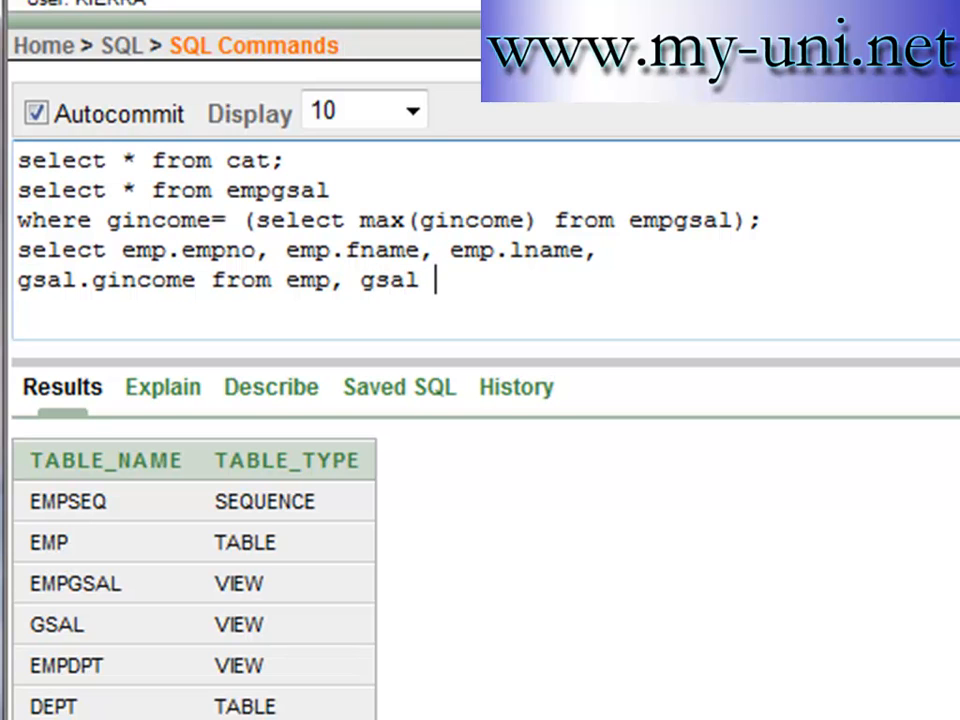
type("where")
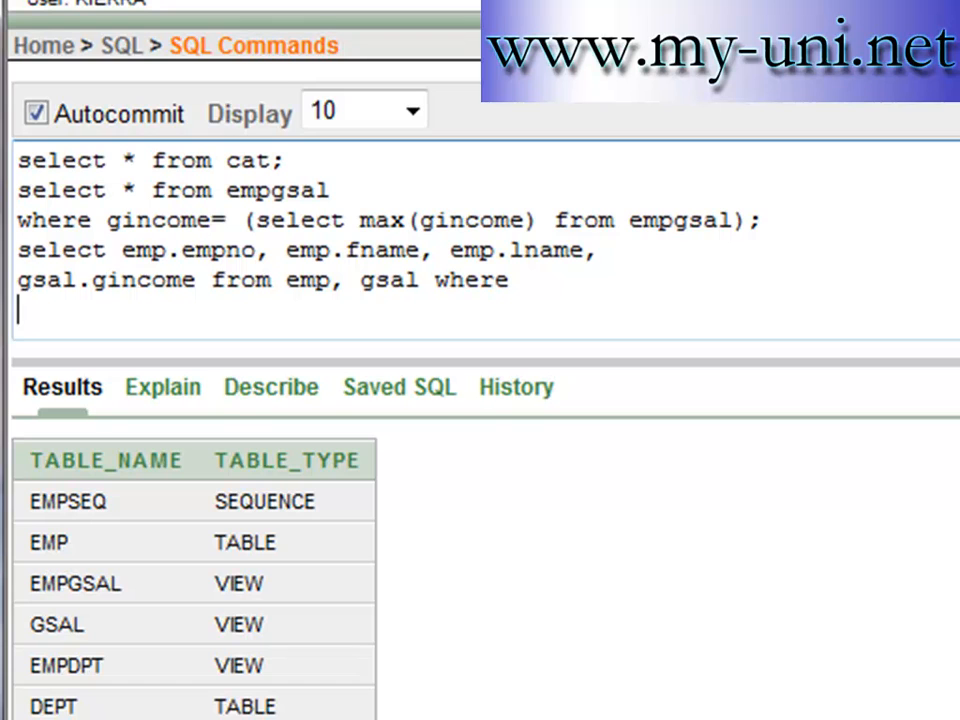
Add the condition emp.sal=(select max(gincome) from gsal) and
type("emp.sal")
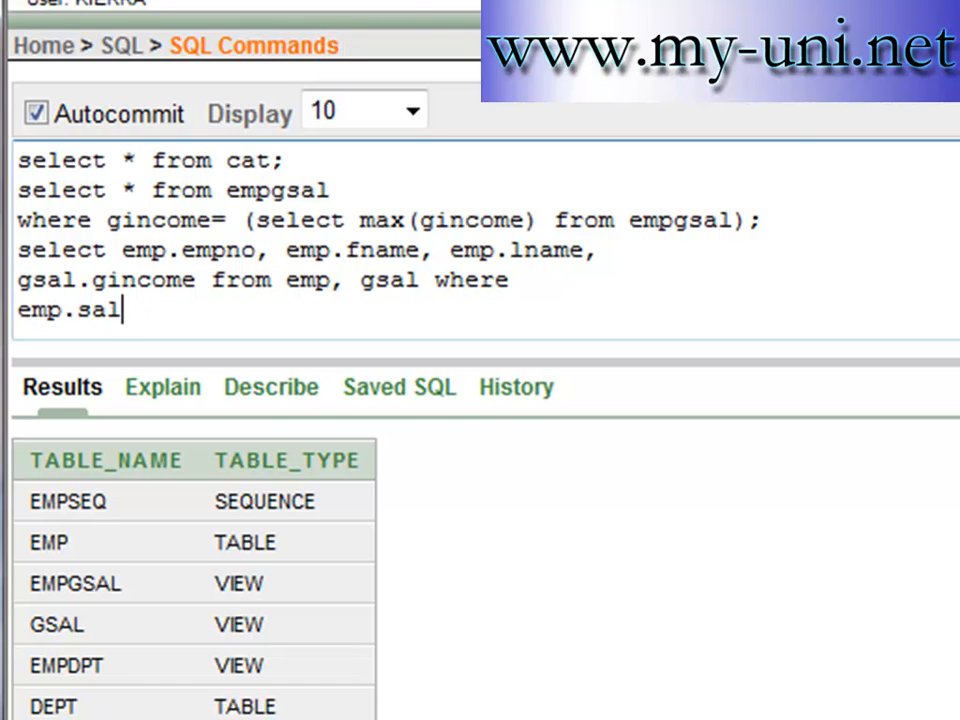
type("=(")
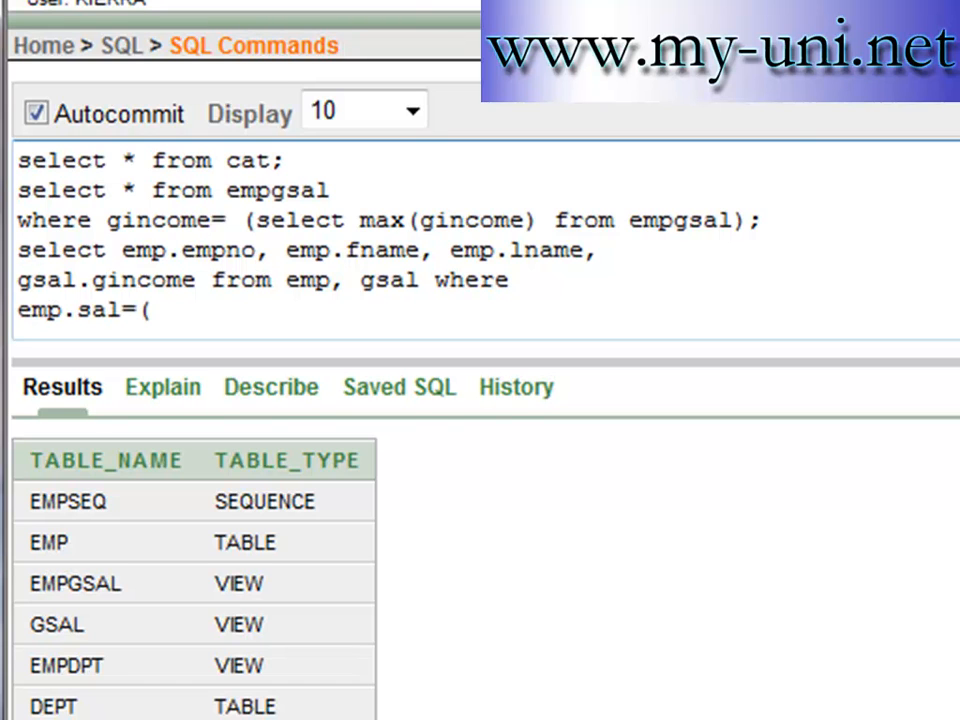
type("sele")
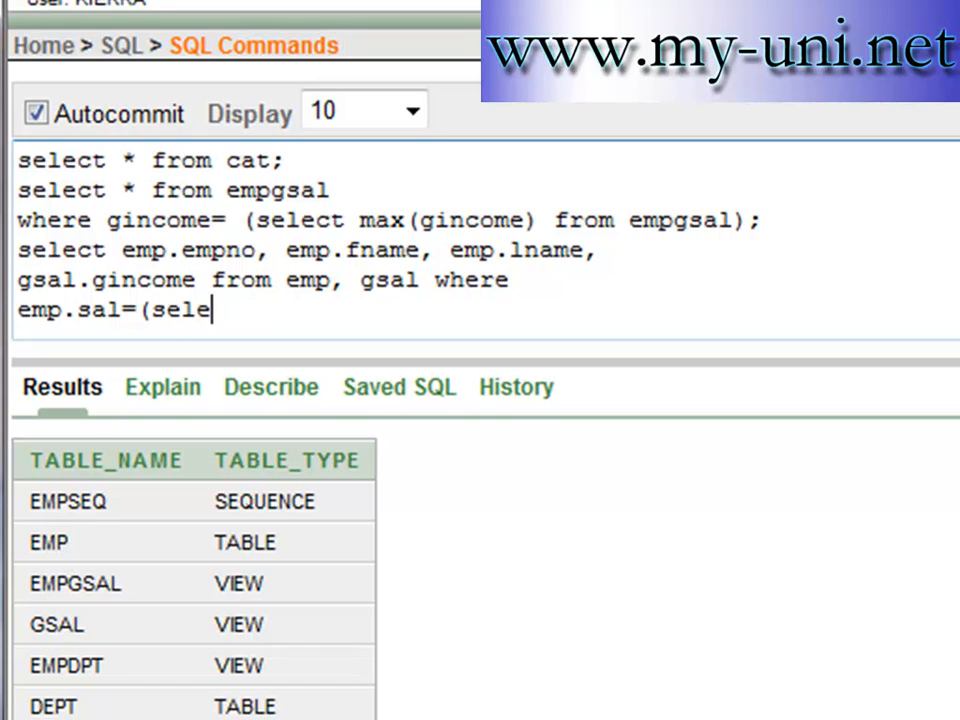
type("ct max(")
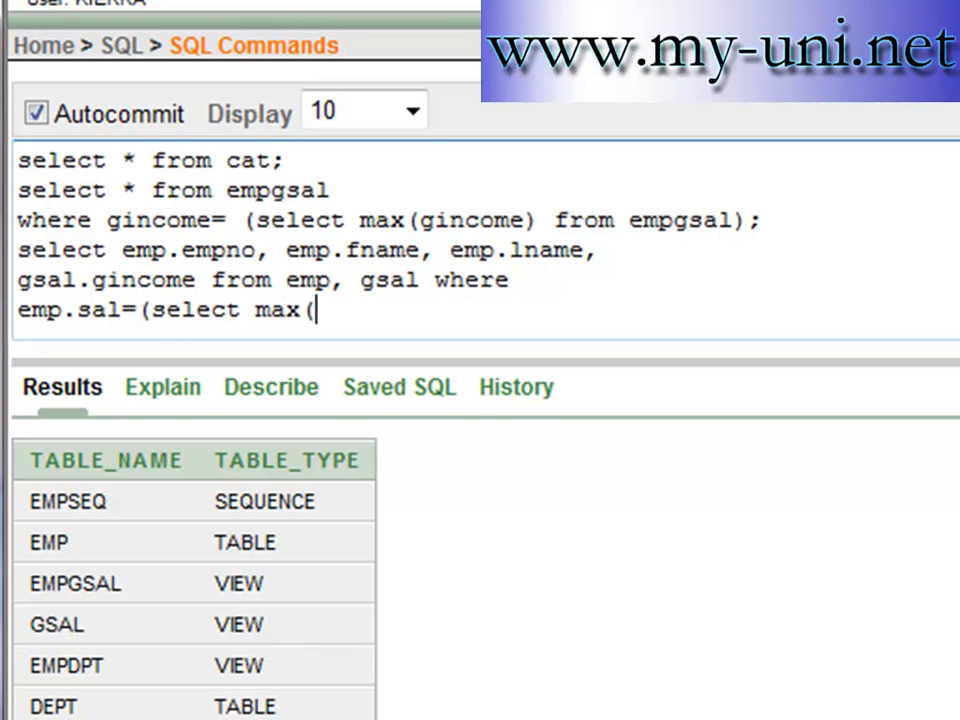
type("ginom")
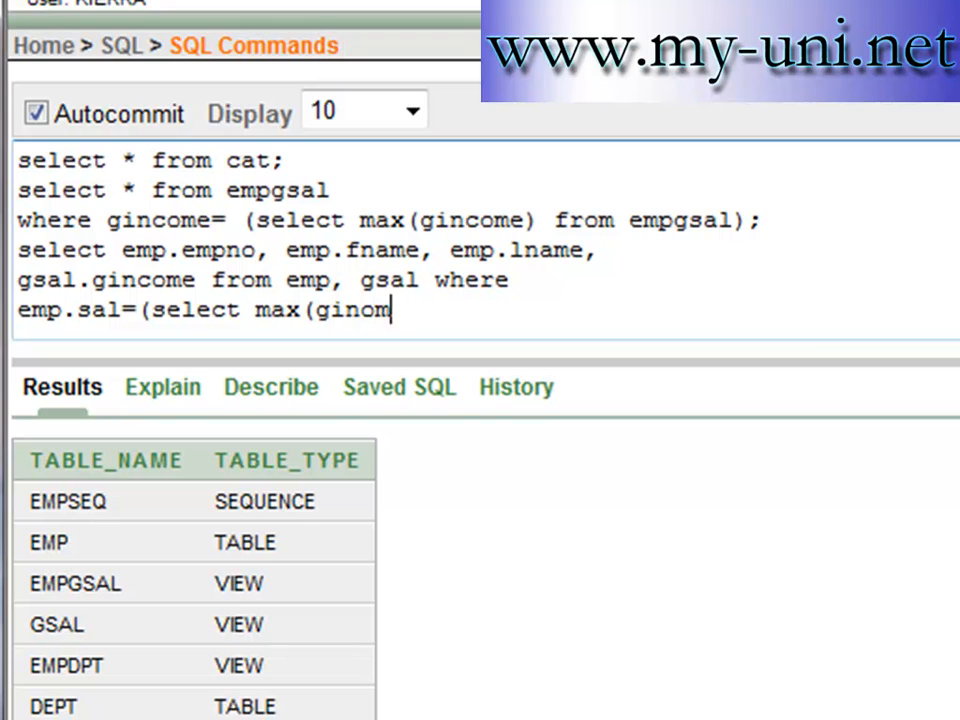
type("come)")
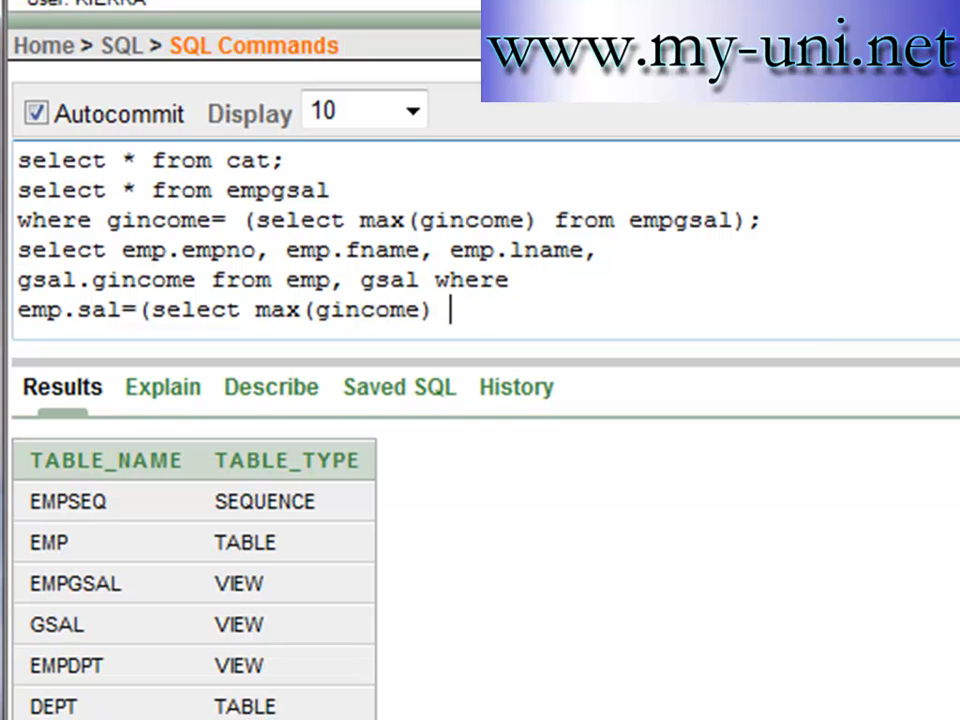
type("from g")
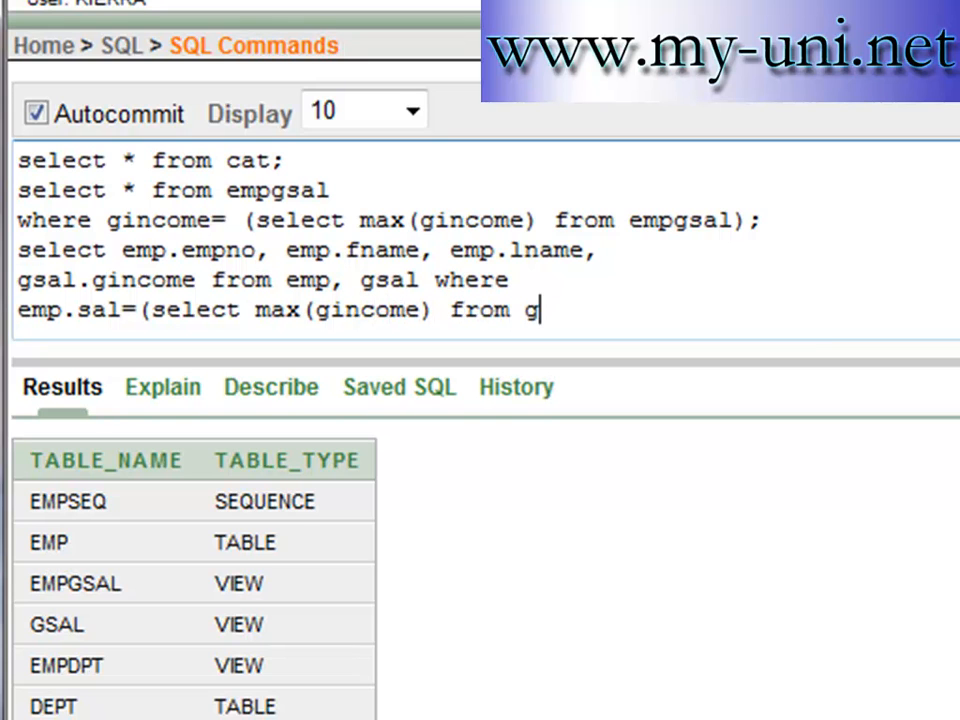
type("sal) and")
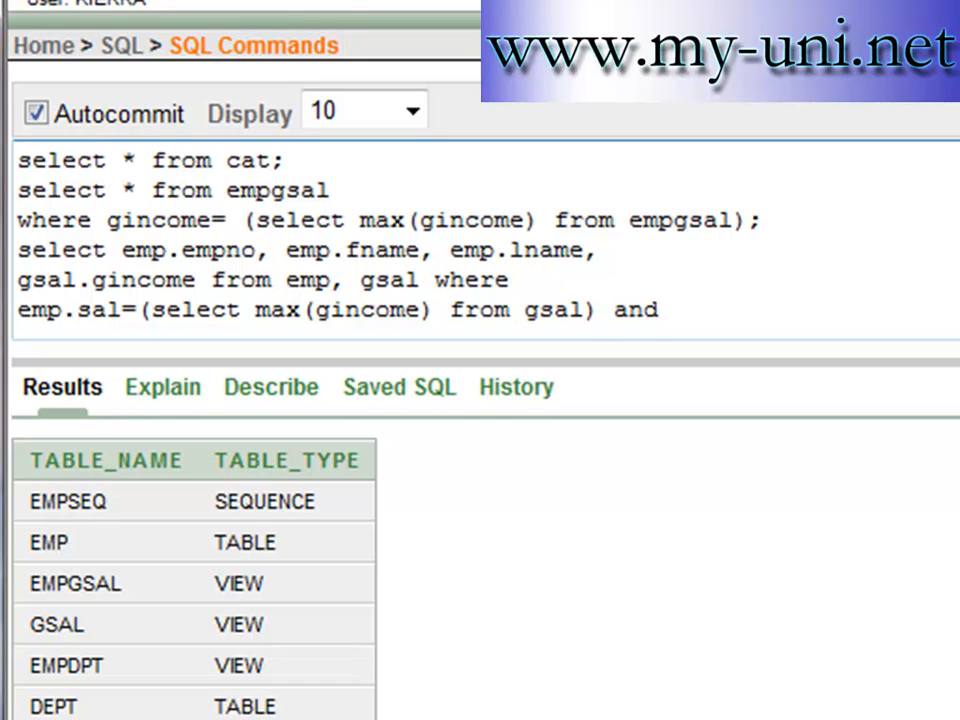
Finish the where clause with the join condition emp.empno=gsal.empno;
left_click_drag(156, 310, 424, 310)
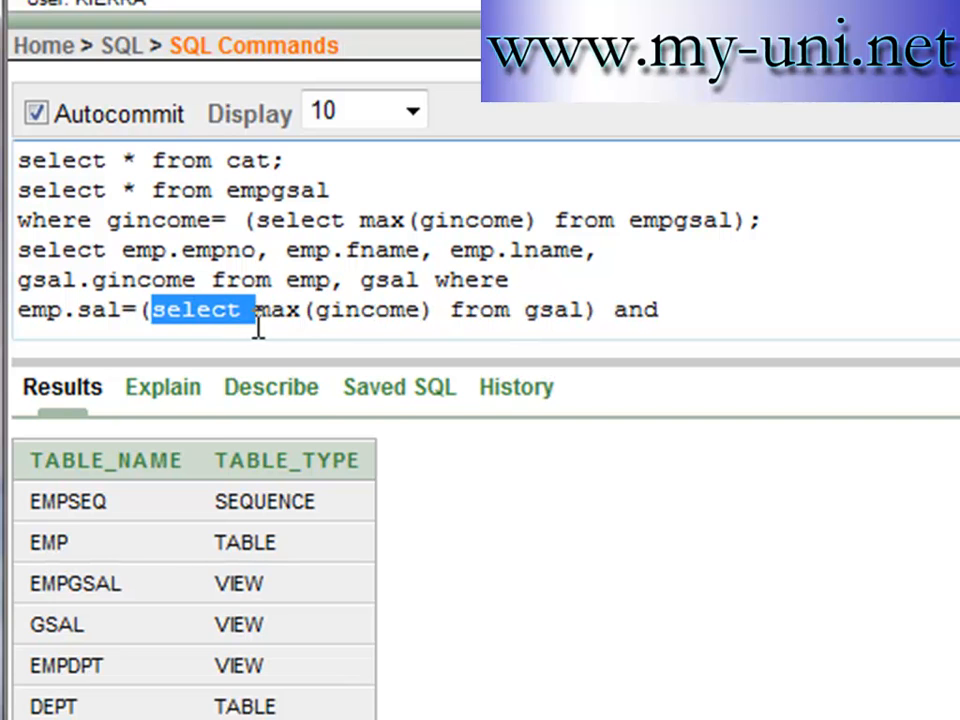
left_click_drag(156, 310, 590, 310)
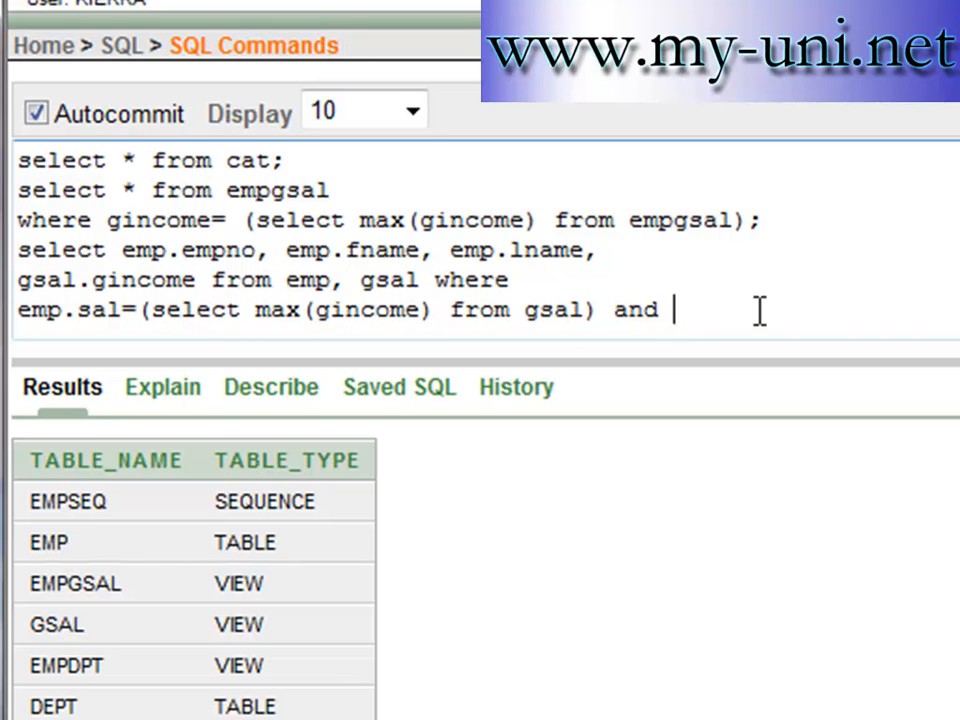
type("emp.e")
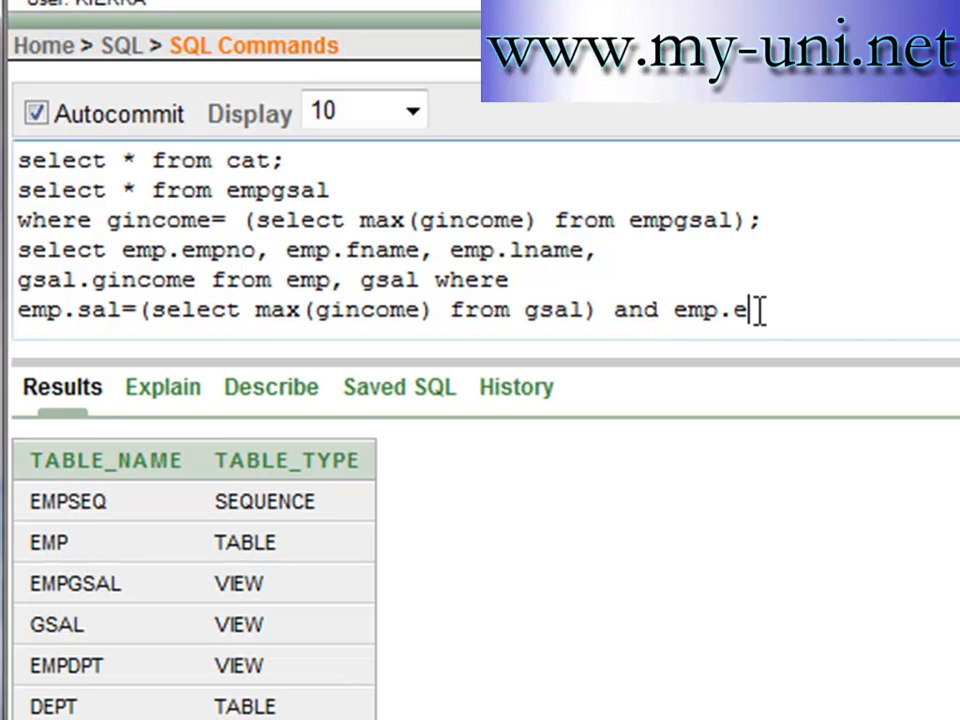
type("mpno")
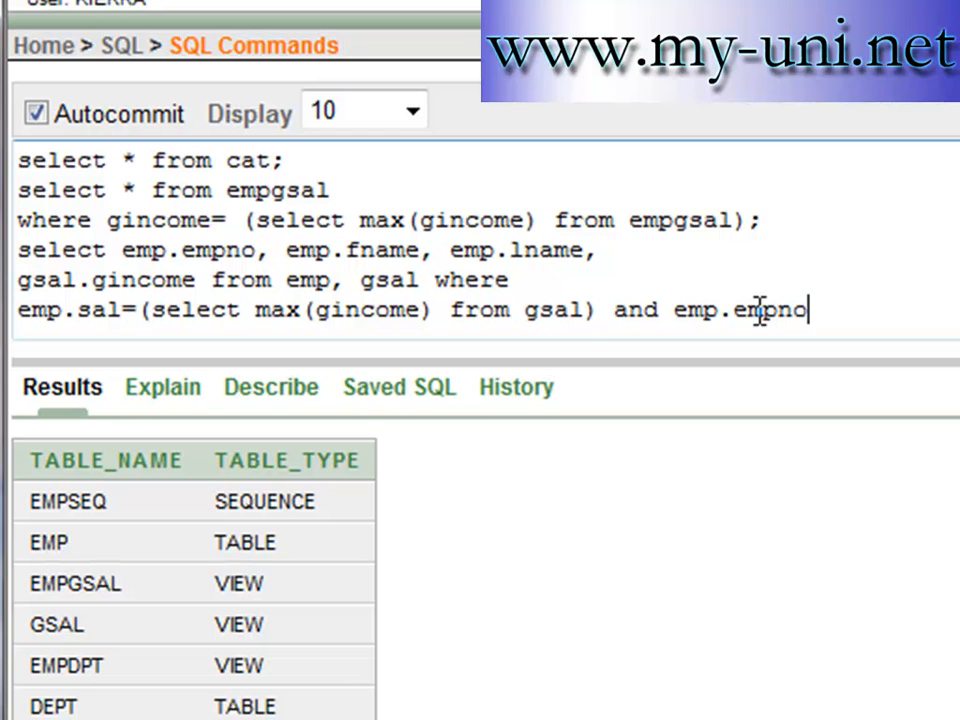
type("=")
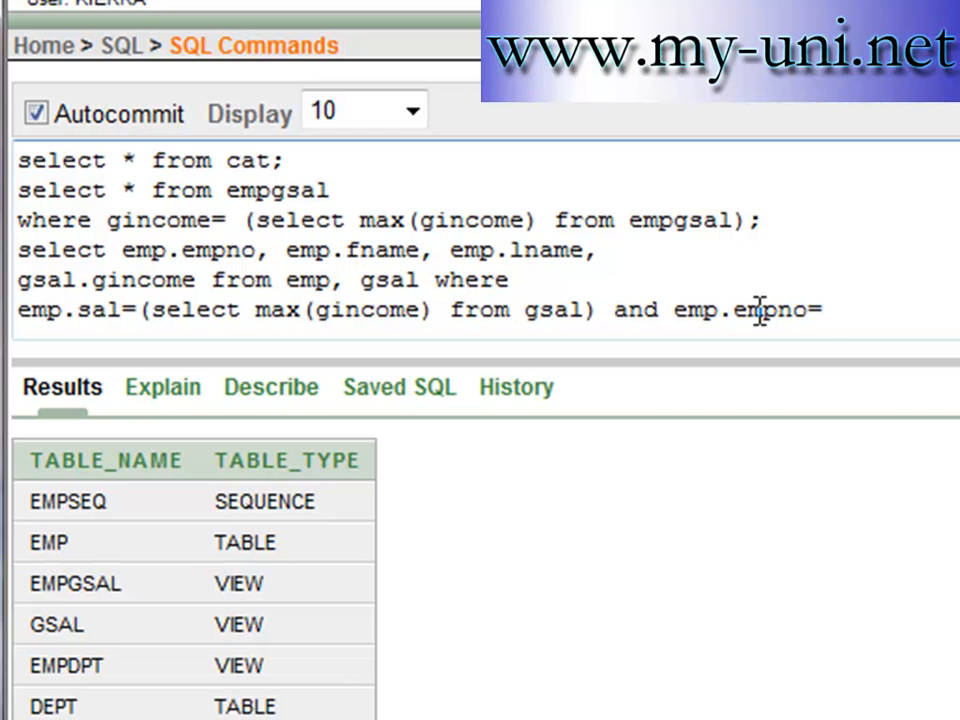
type("gsal.")
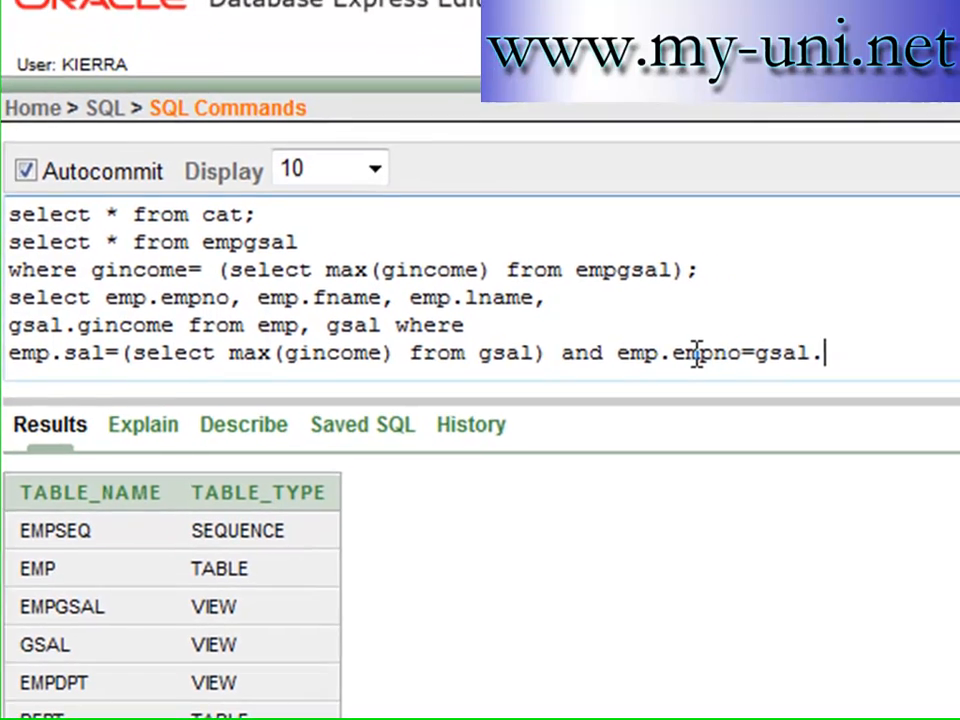
type("empno;")
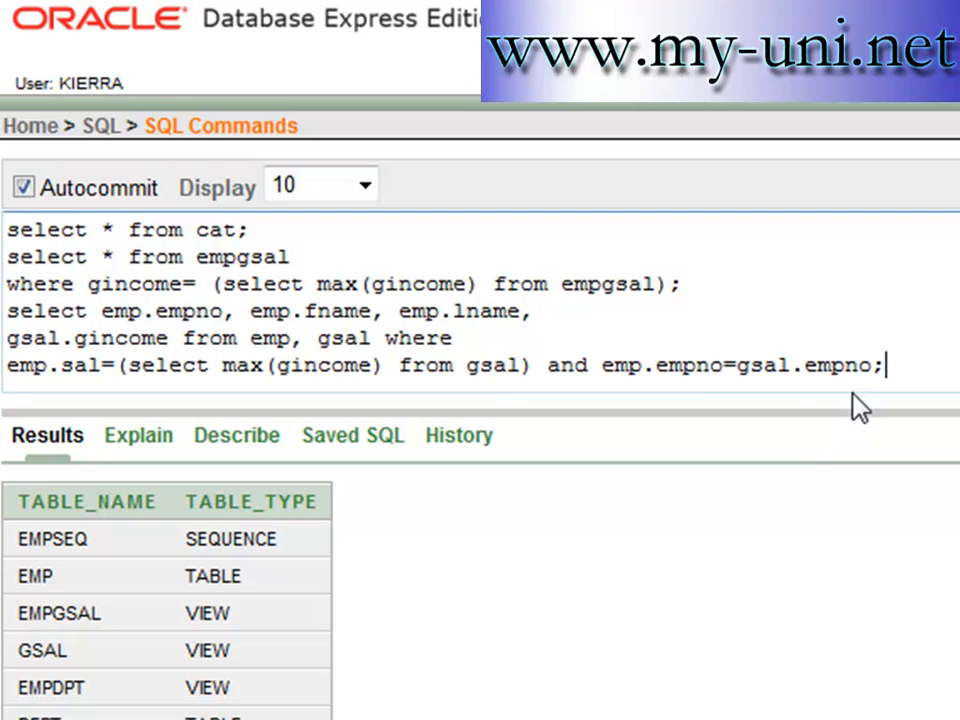
mouse_move(590, 378)
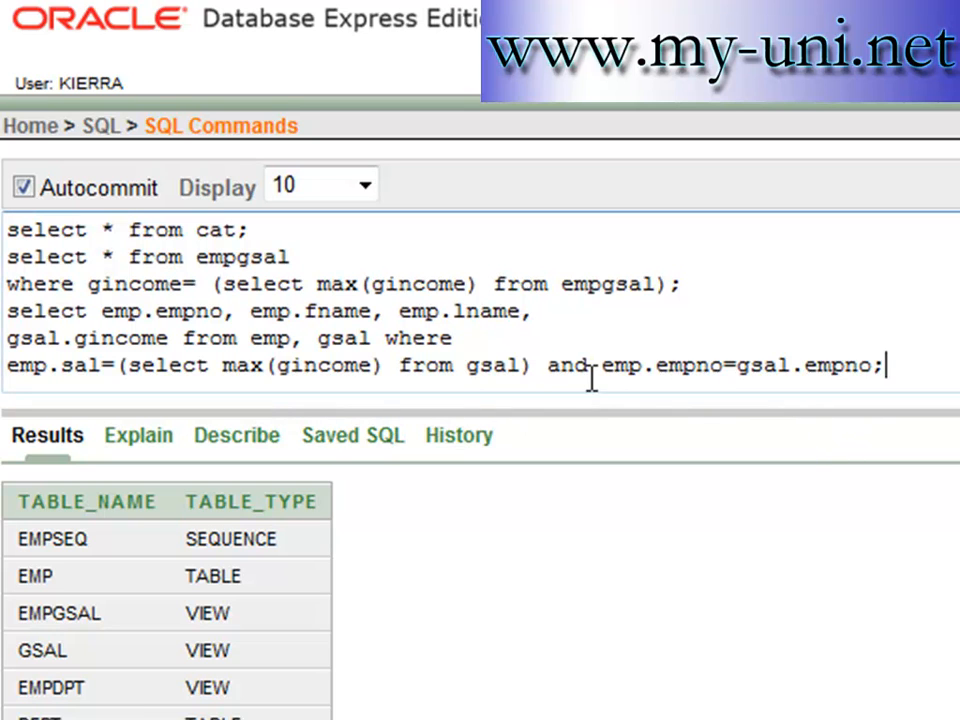
double_click(660, 364)
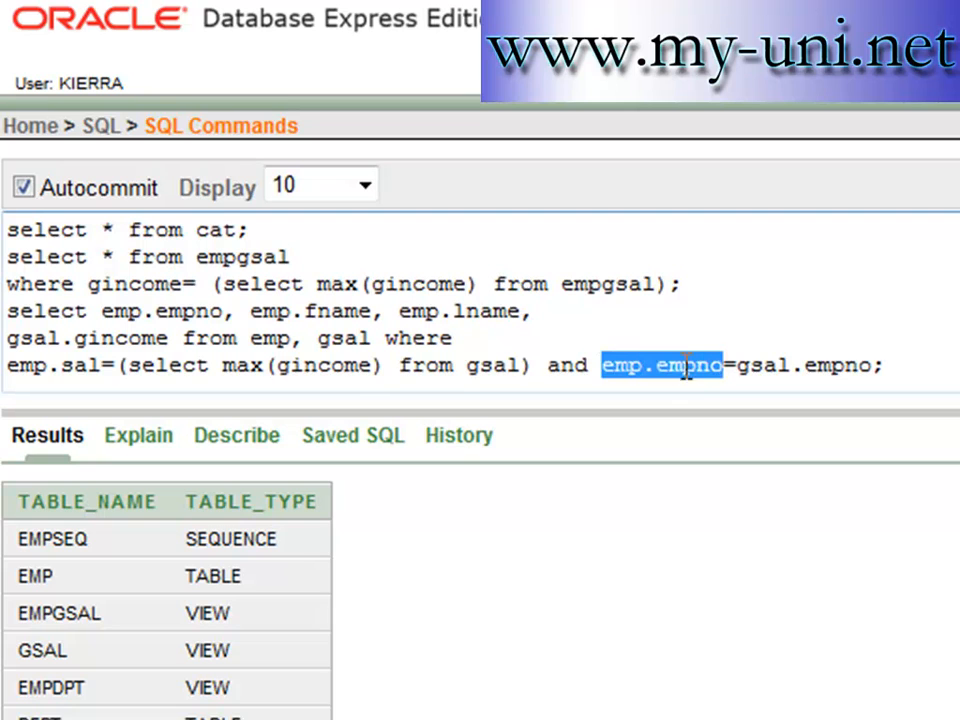
mouse_move(764, 412)
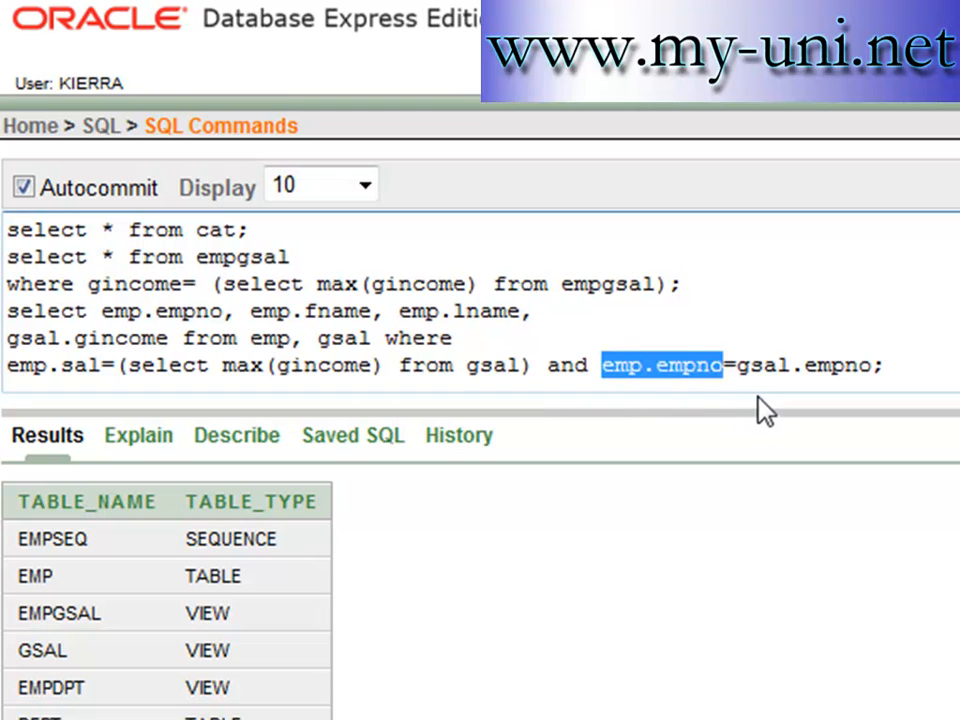
double_click(838, 364)
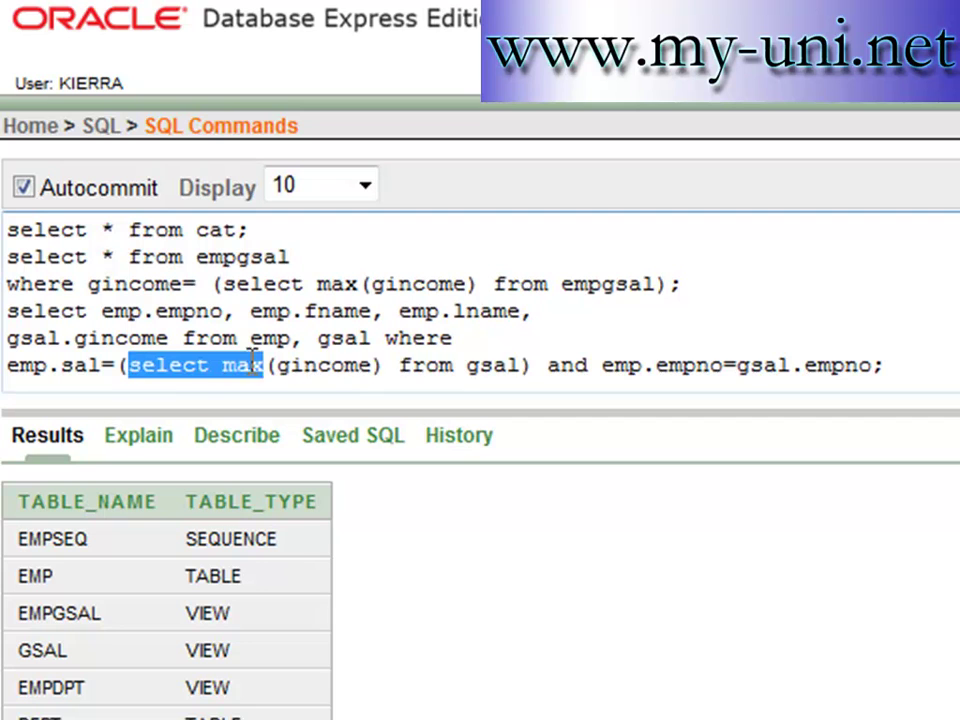
left_click_drag(130, 364, 520, 364)
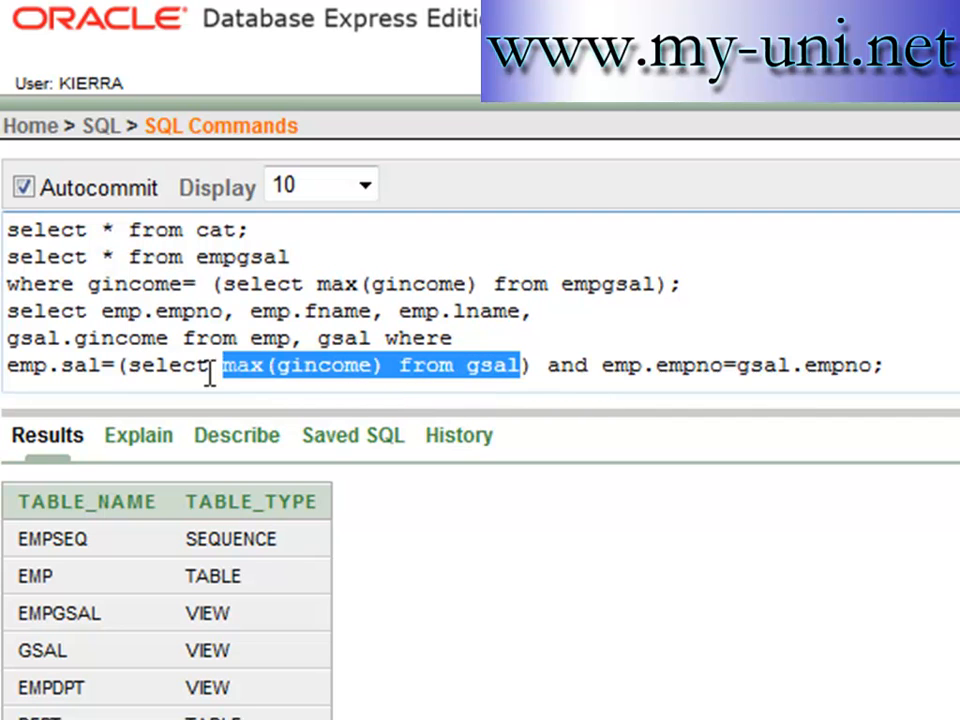
double_click(844, 364)
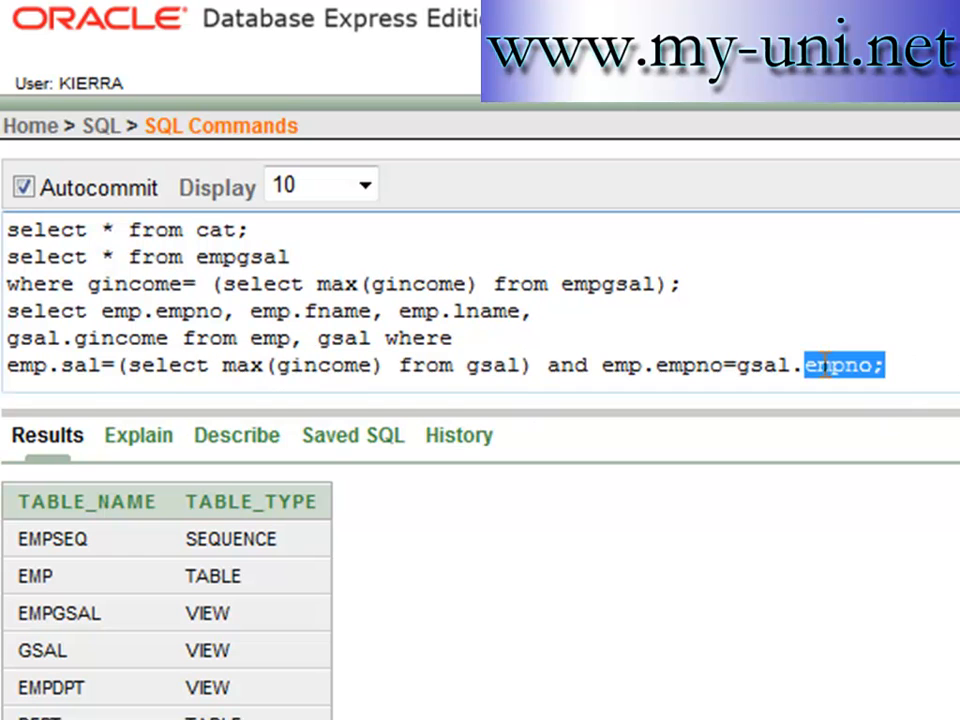
left_click_drag(8, 312, 884, 364)
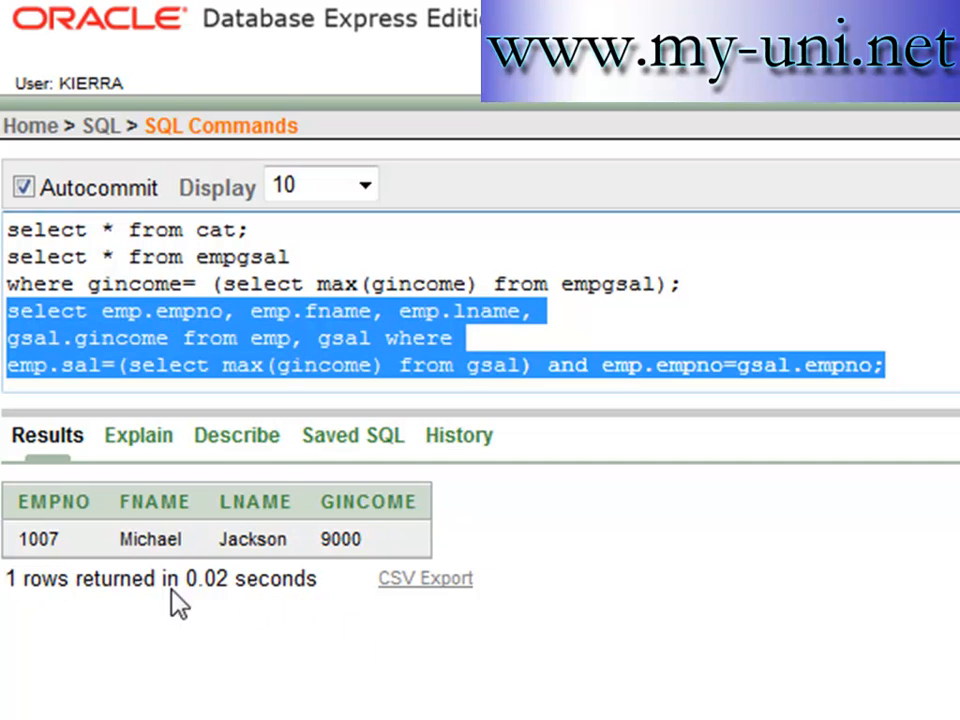
mouse_move(538, 410)
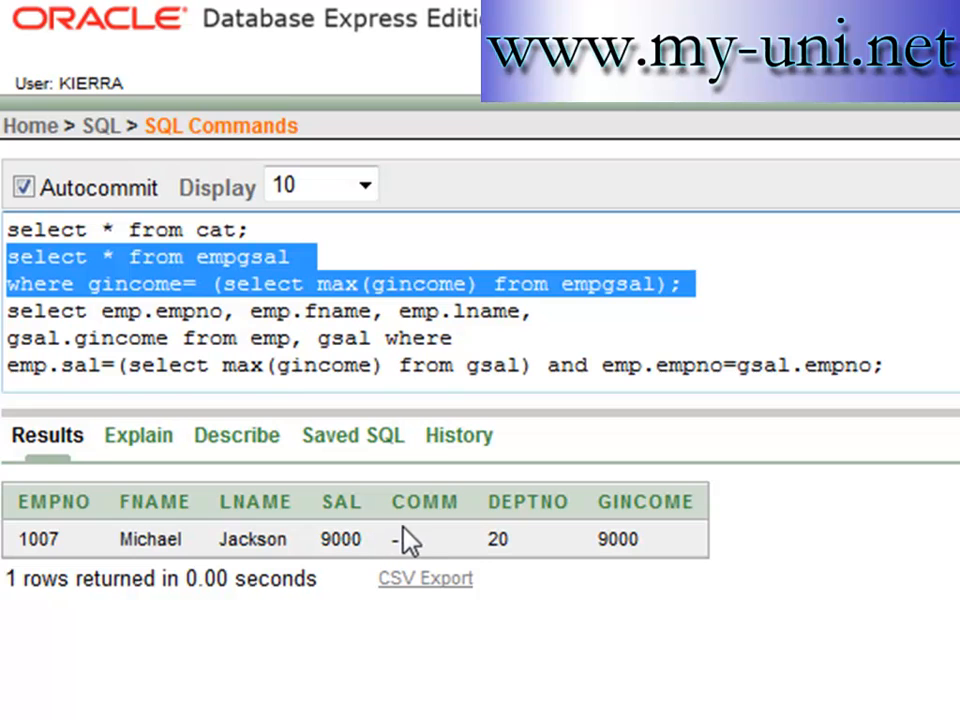
mouse_move(308, 318)
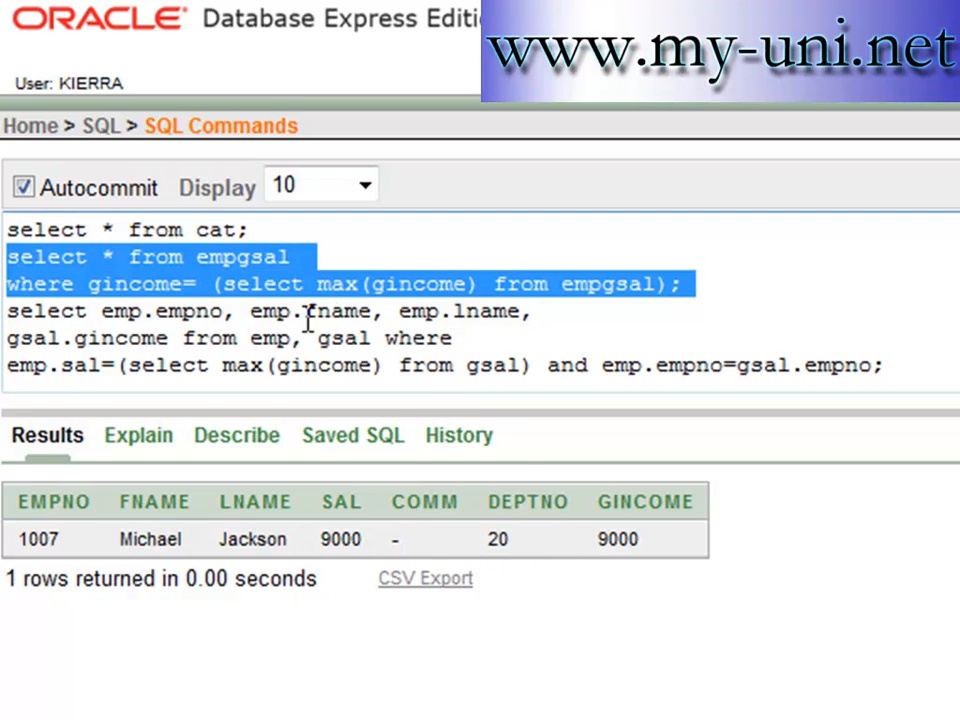